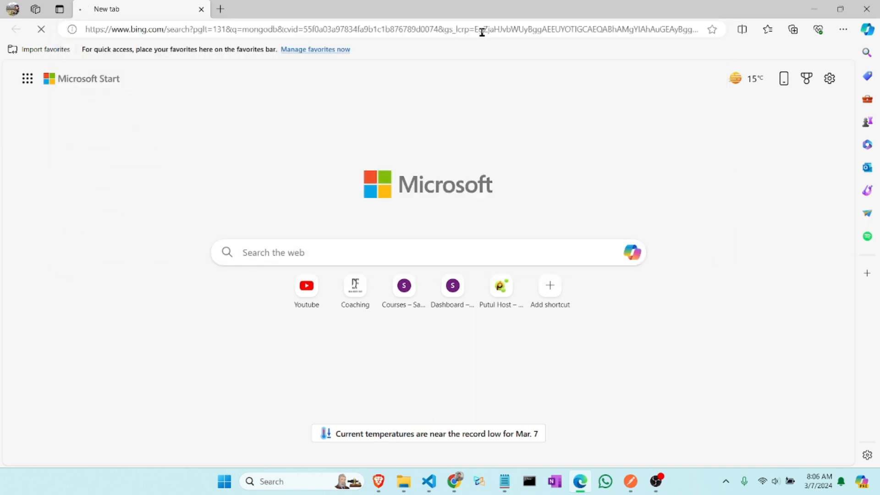
Step: From mongodb.com Community Edition, download the Server 7.0.6 Windows x64 msi package
click(277, 9)
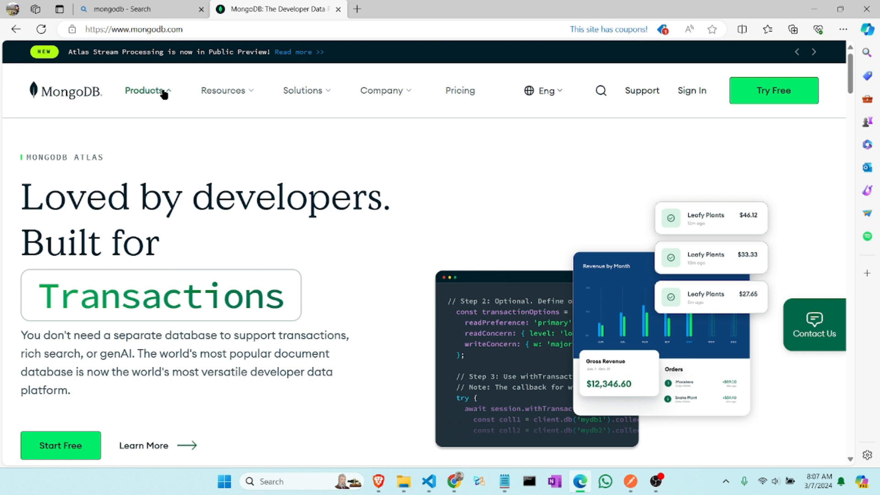
click(145, 90)
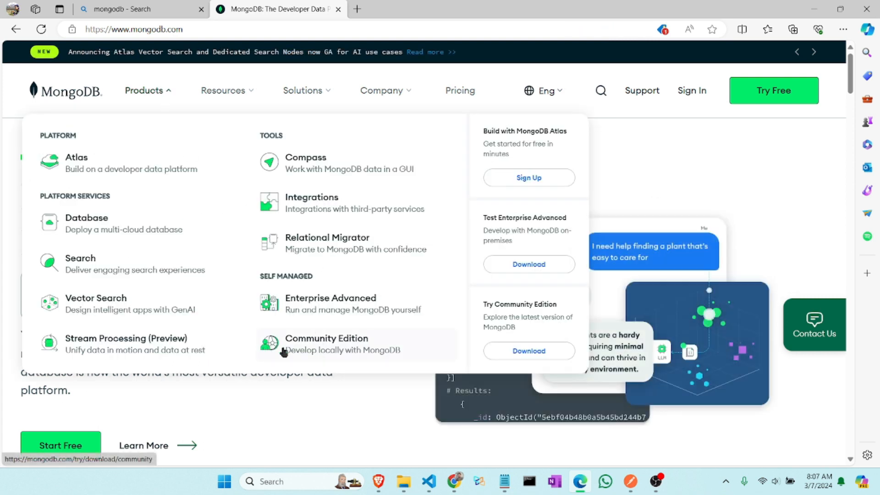
mouse_move(361, 356)
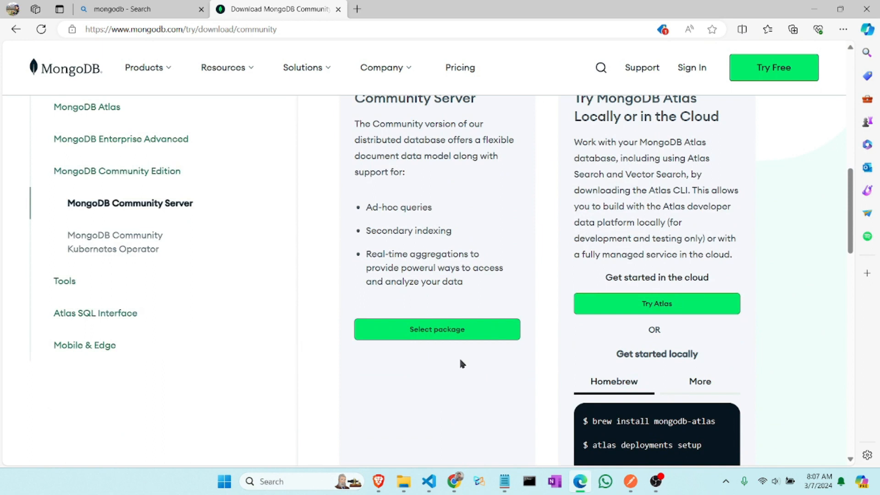
click(437, 330)
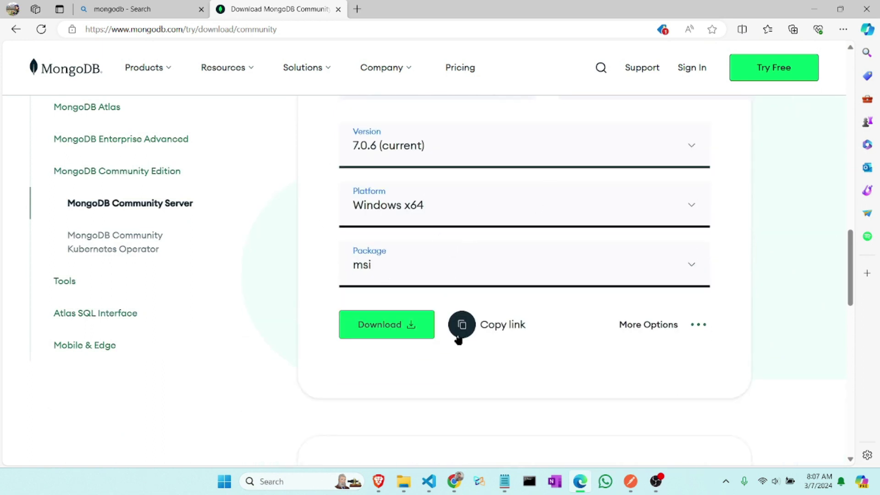
click(386, 325)
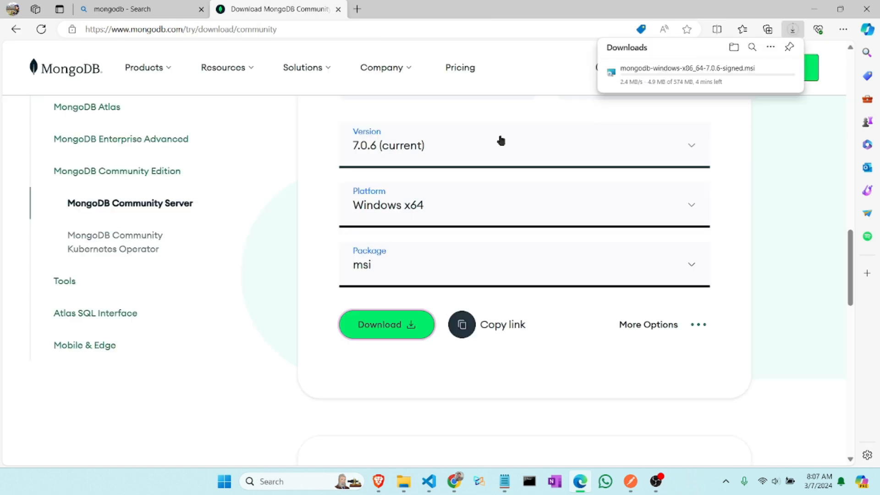
mouse_move(499, 271)
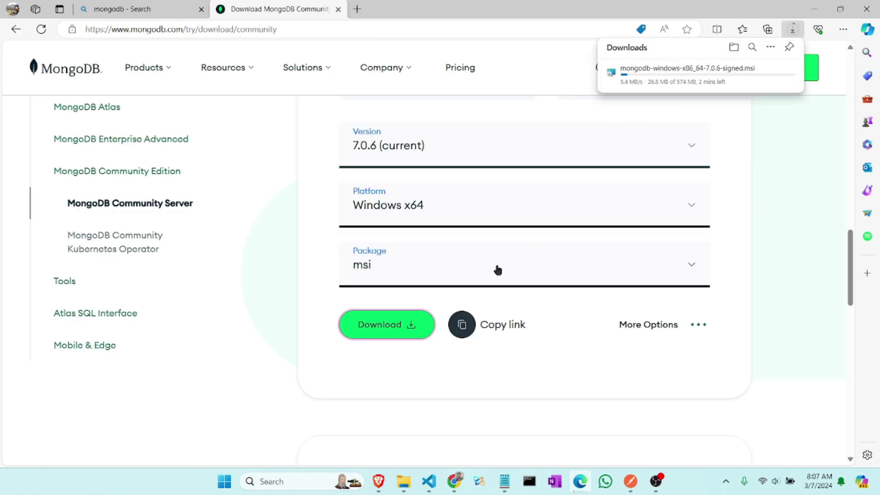
mouse_move(738, 77)
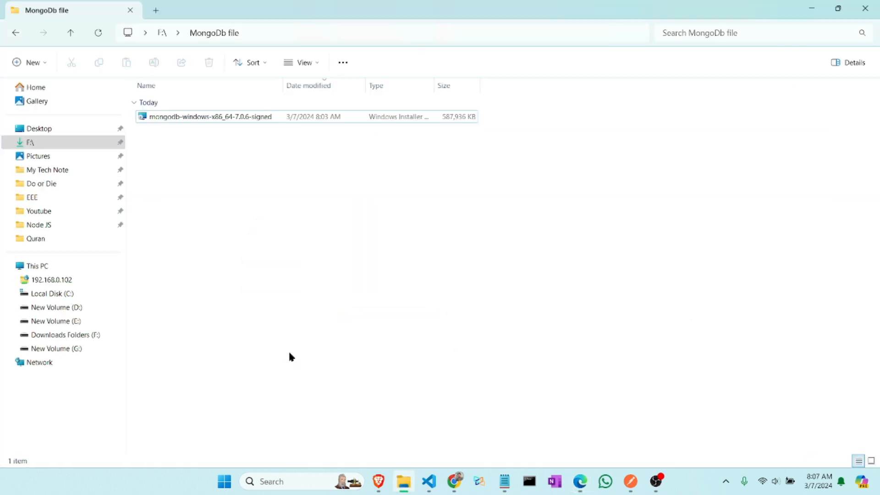
mouse_move(394, 169)
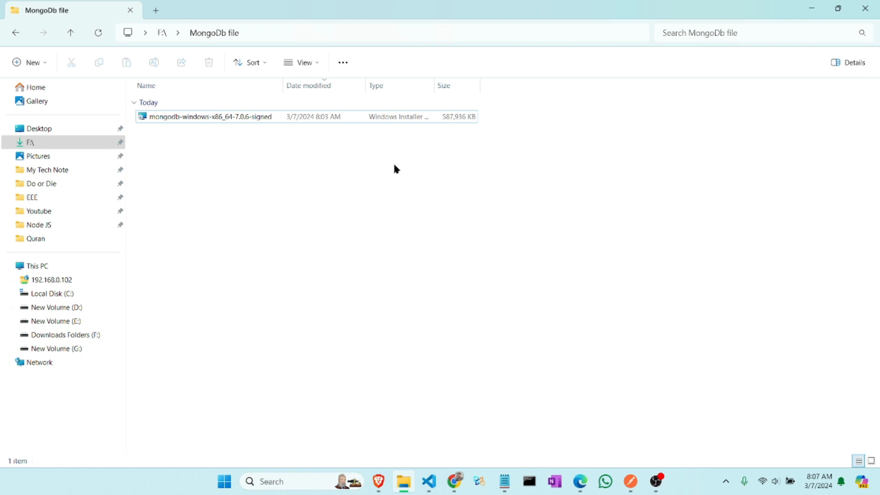
mouse_move(873, 460)
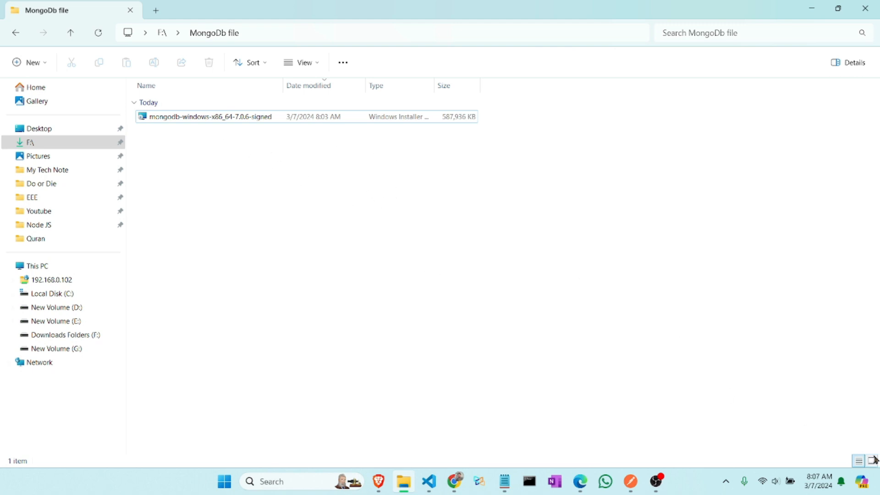
Step: Switch to Large icons and run mongodb-windows-x86_64-7.0.6-signed.msi
click(871, 461)
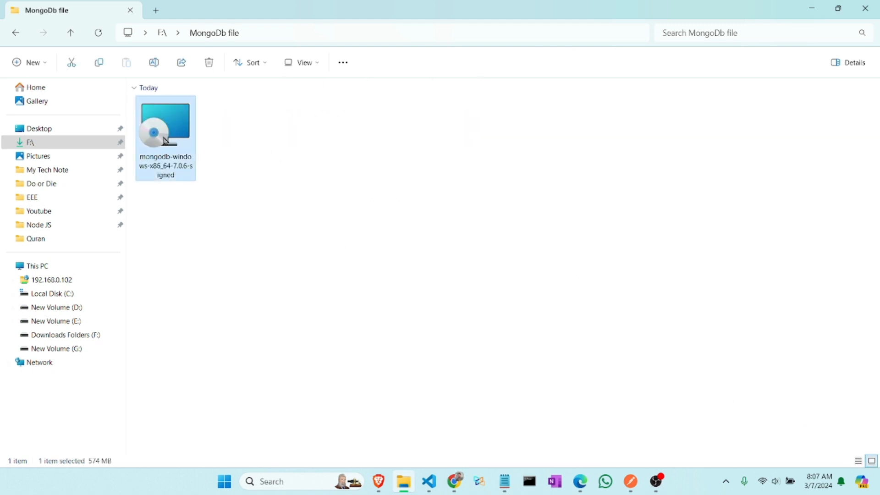
double_click(165, 121)
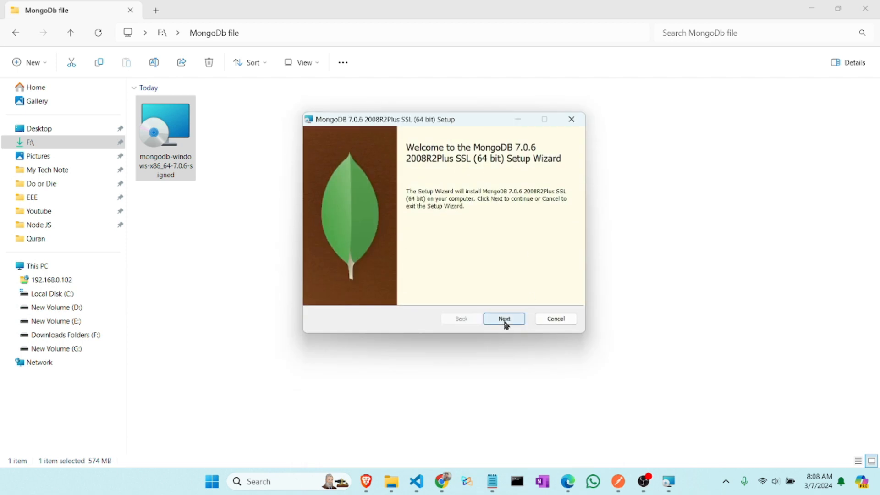
Step: Run a Complete MongoDB 7.0.6 install with default service settings and Compass included
click(503, 318)
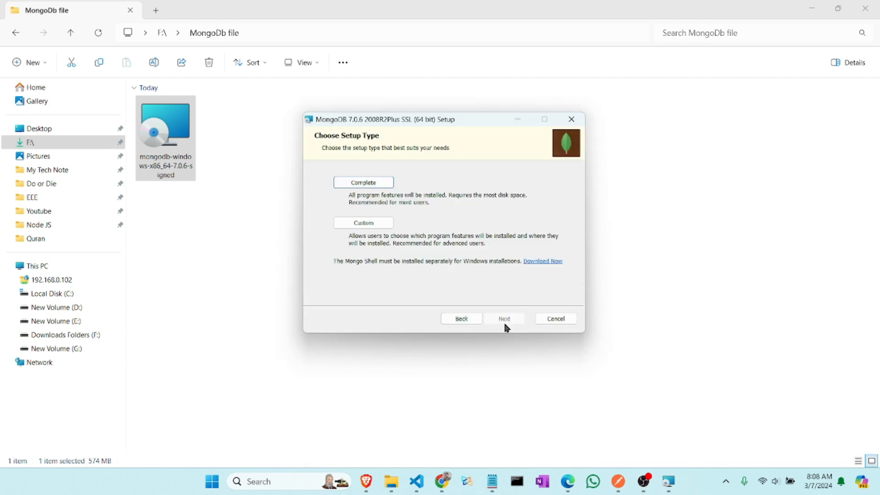
mouse_move(363, 191)
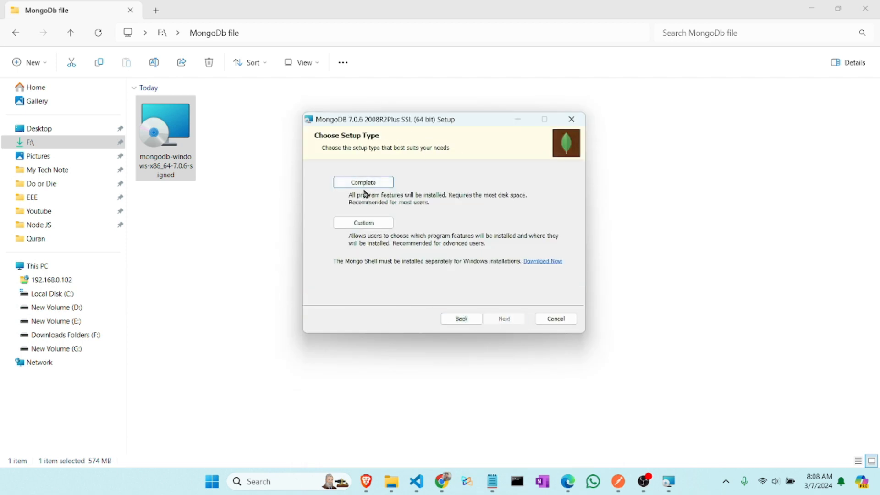
mouse_move(363, 182)
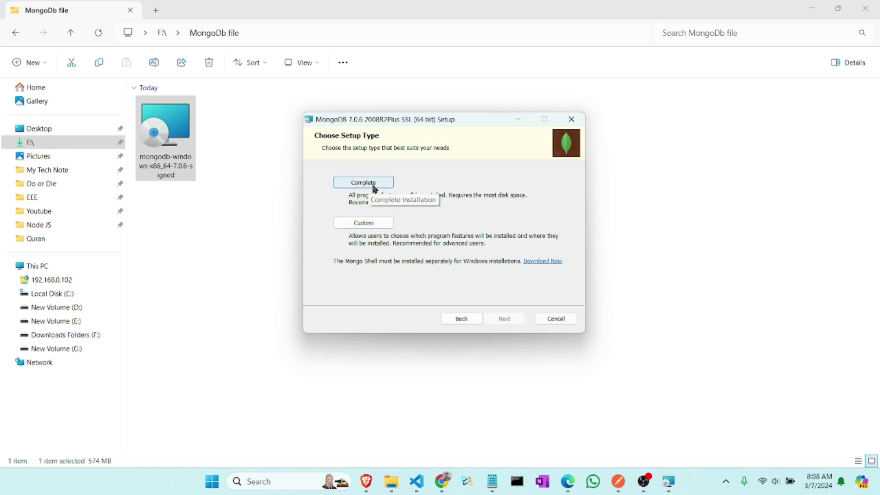
click(502, 318)
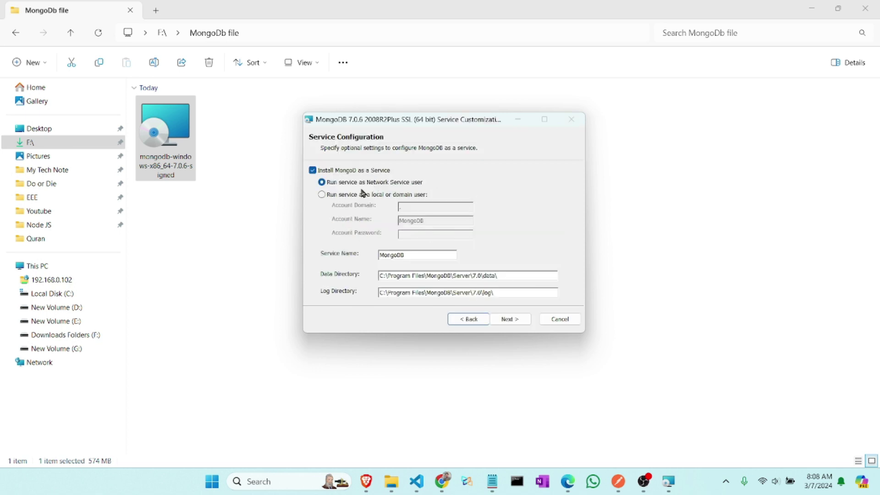
click(510, 319)
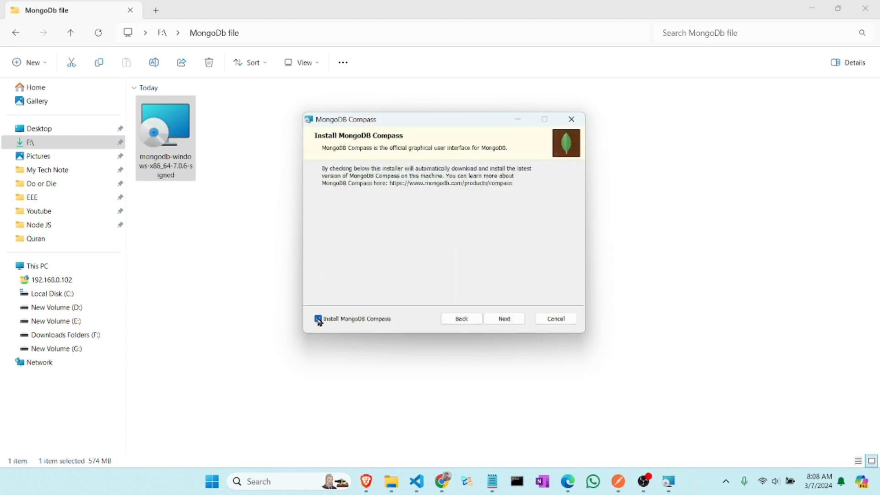
click(318, 319)
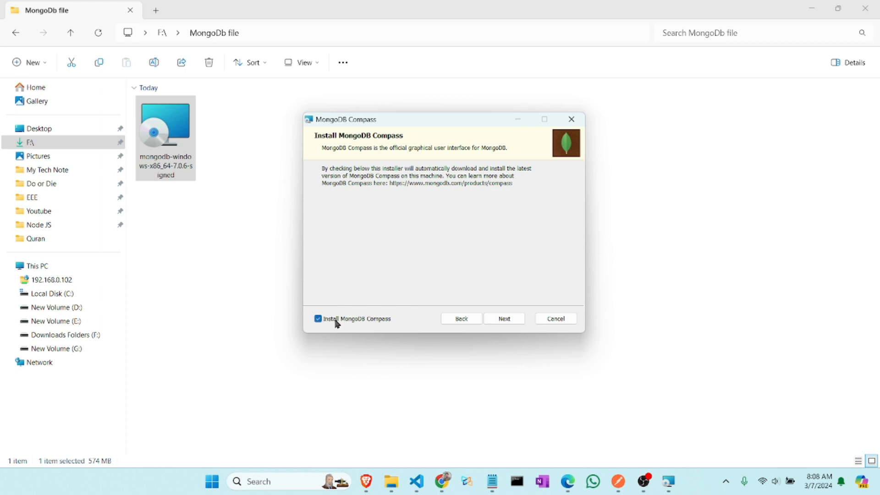
click(503, 319)
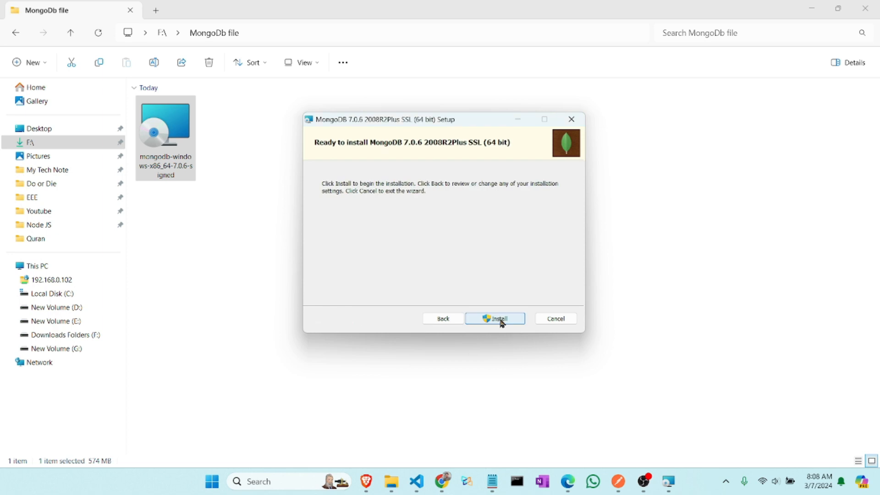
click(495, 318)
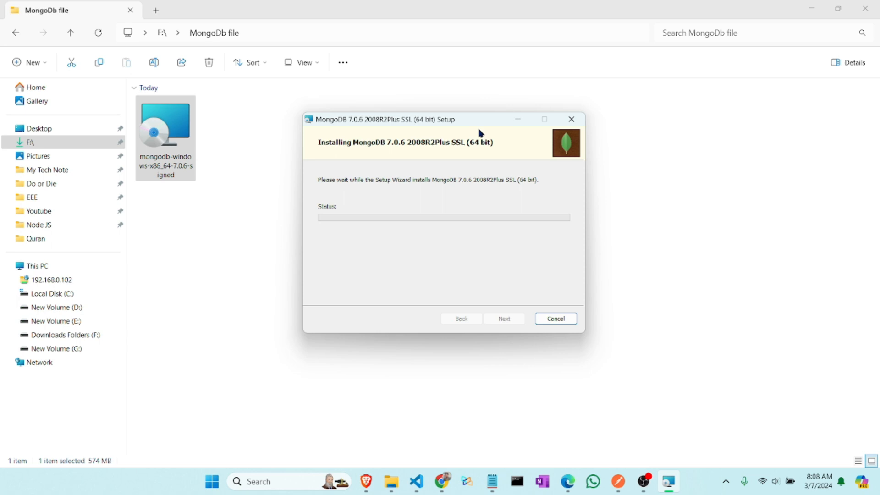
mouse_move(580, 280)
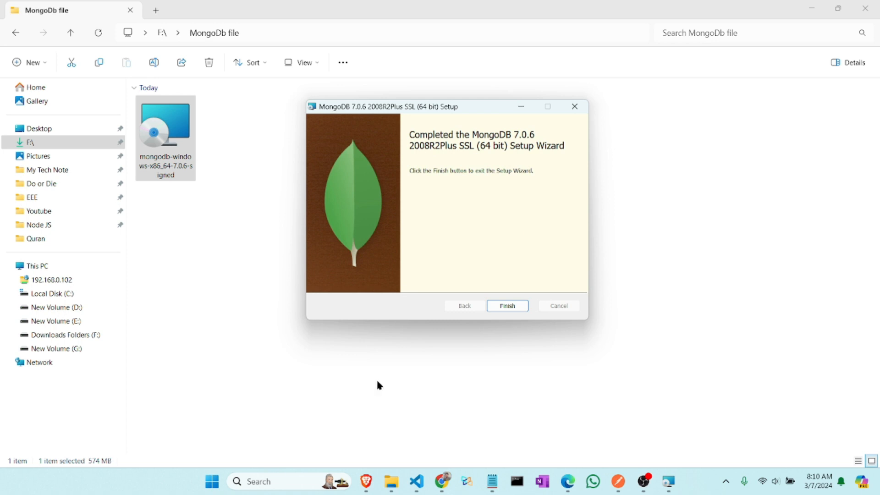
Step: Finish setup and browse to C:\Program Files\MongoDB\Server\7.0\bin in File Explorer
click(506, 306)
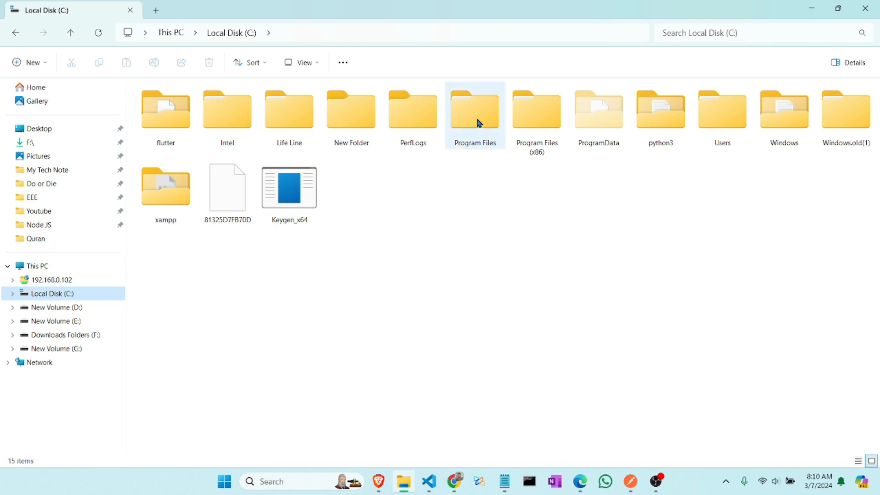
double_click(475, 109)
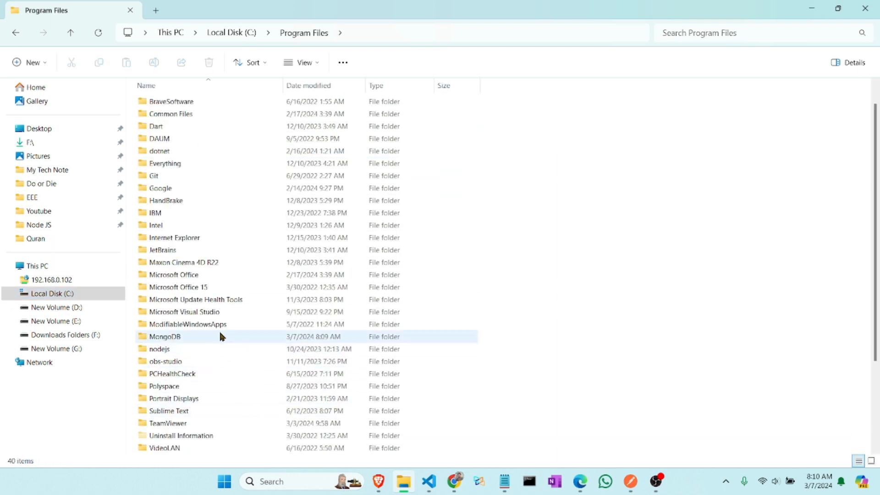
double_click(165, 336)
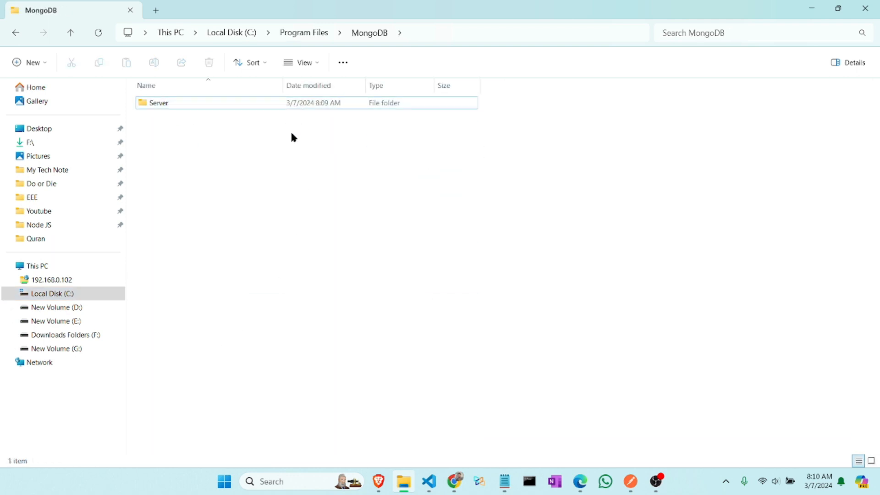
double_click(158, 103)
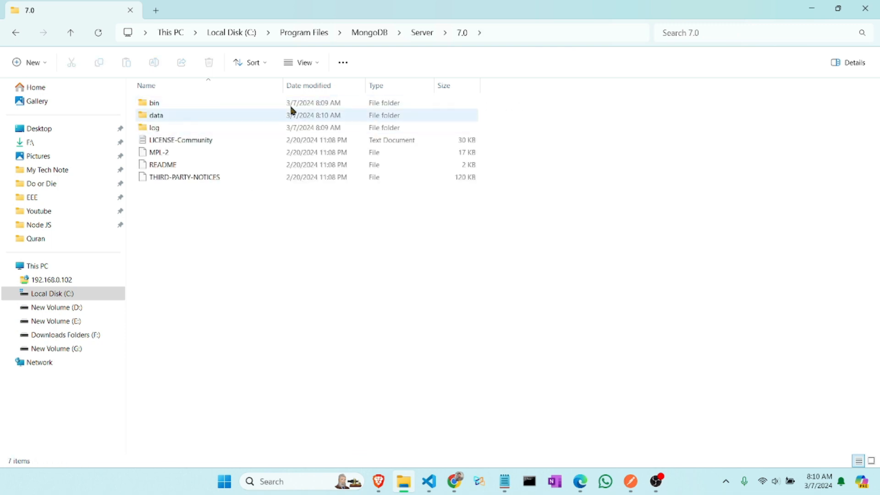
double_click(153, 102)
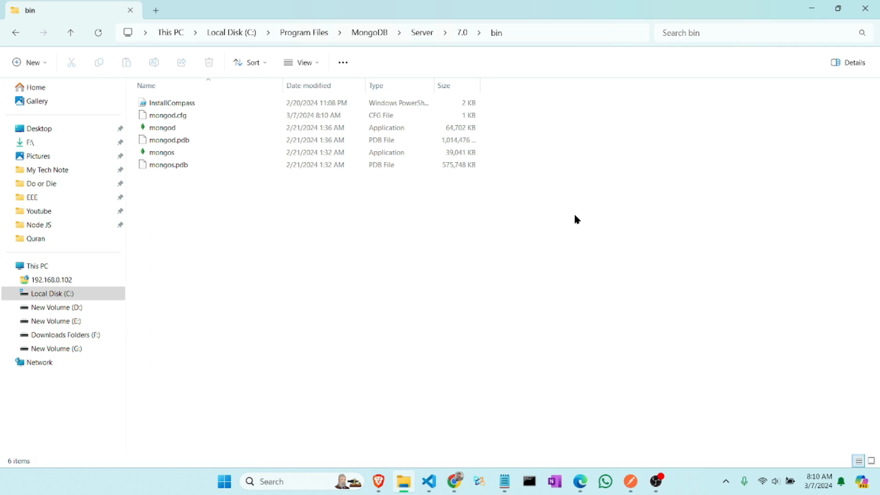
mouse_move(586, 32)
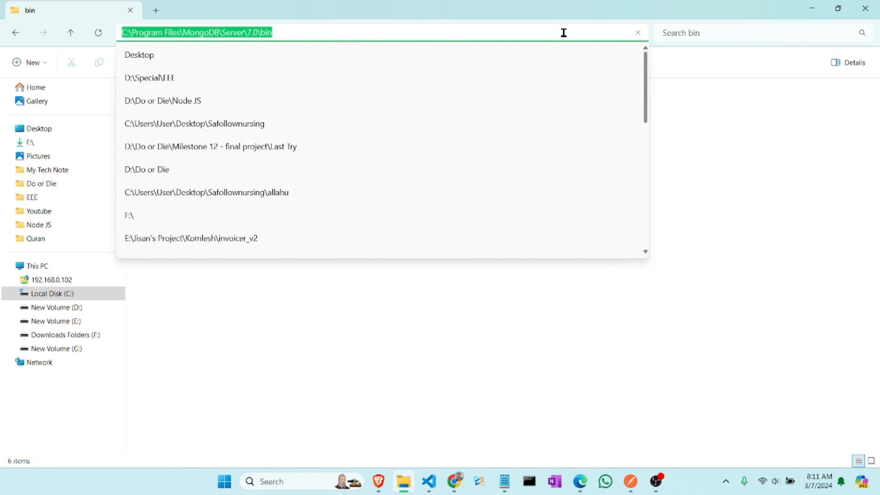
Step: Open the Environment Variables dialog via a Windows search for 'nvi'
click(286, 481)
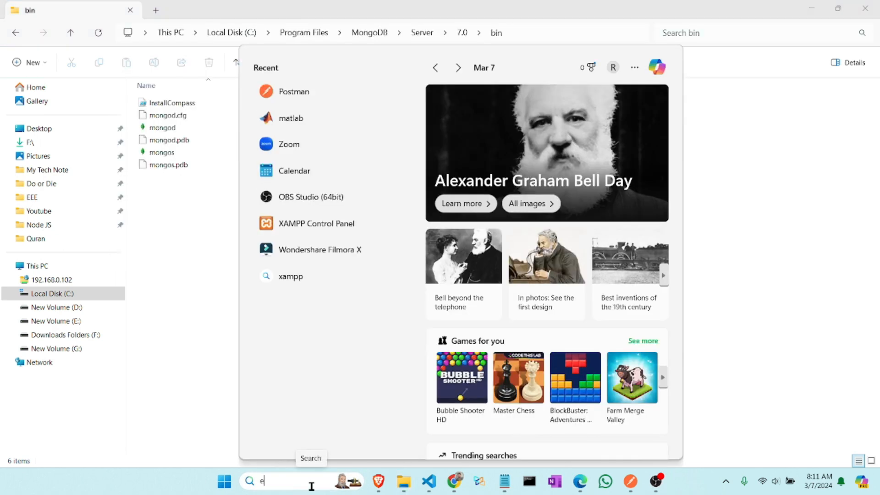
text(nvi)
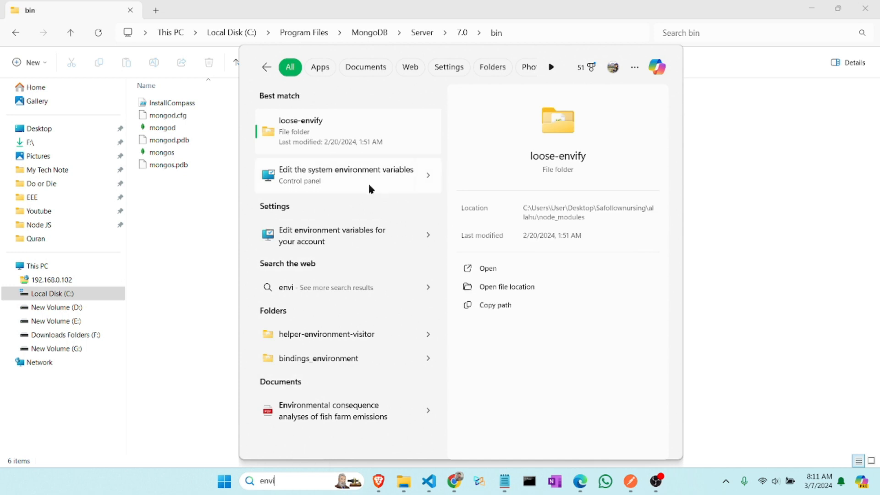
click(345, 174)
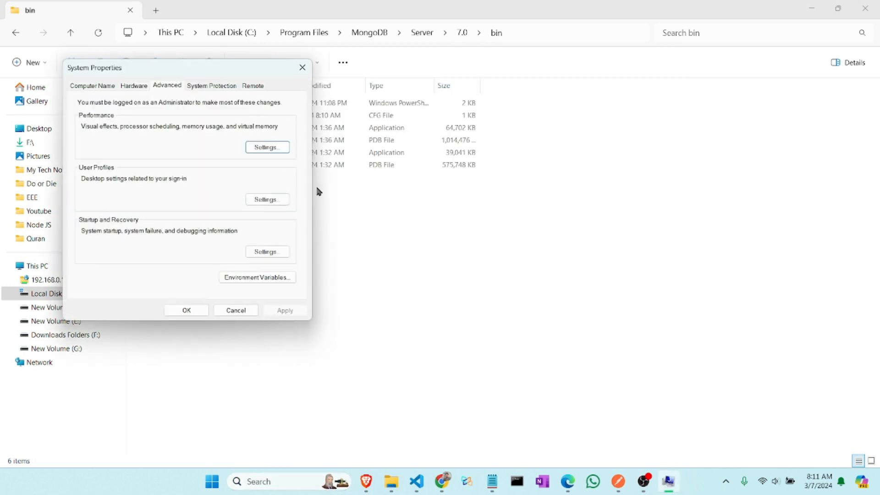
click(256, 278)
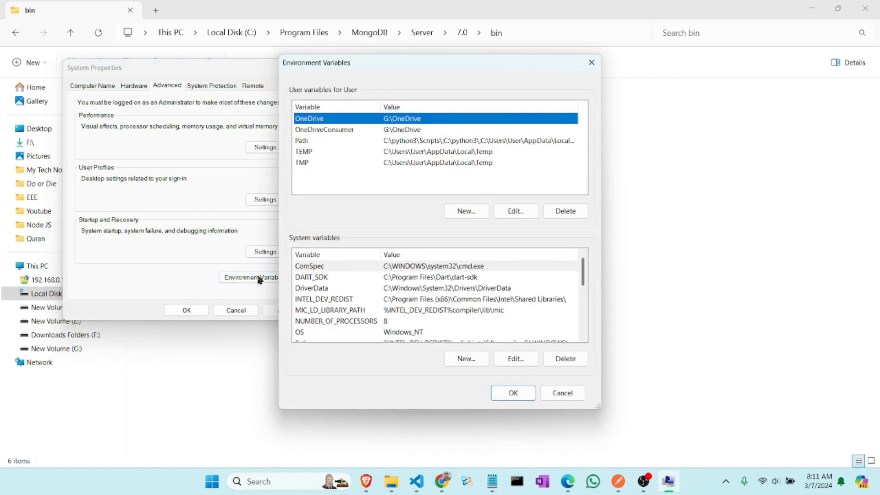
Step: Add C:\Program Files\MongoDB\Server\7.0\bin to the system Path and confirm
scroll(down, 3)
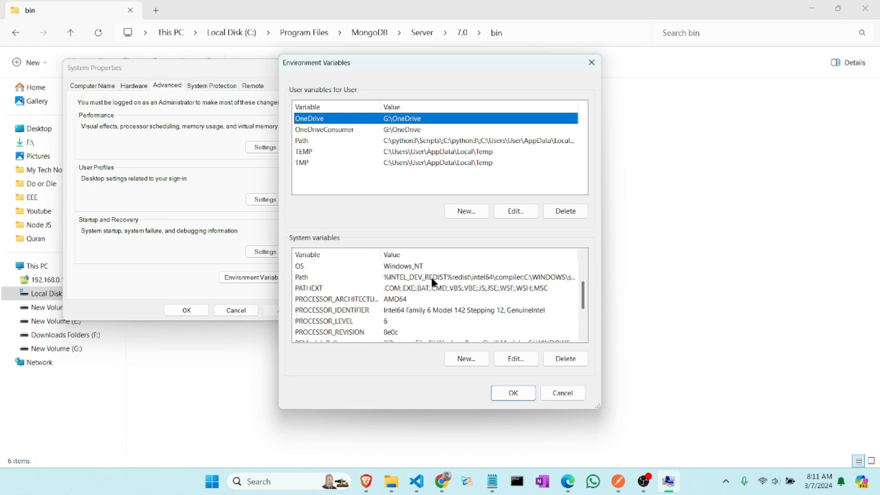
click(514, 358)
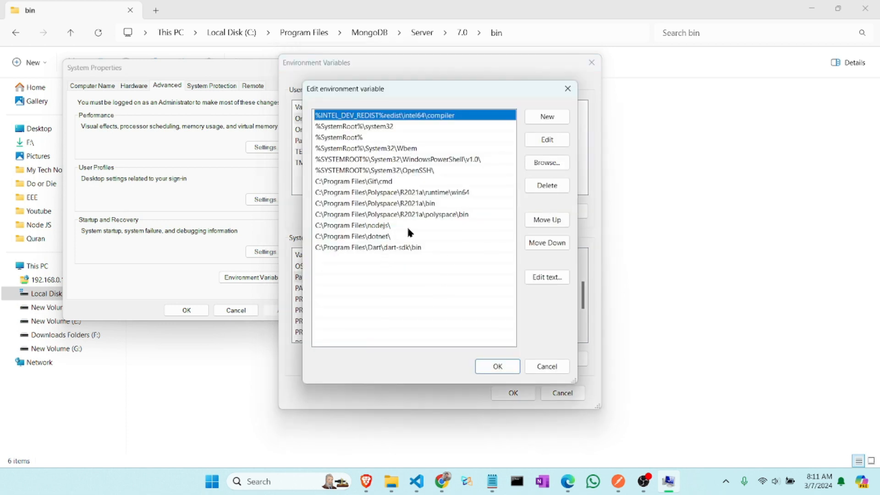
click(545, 117)
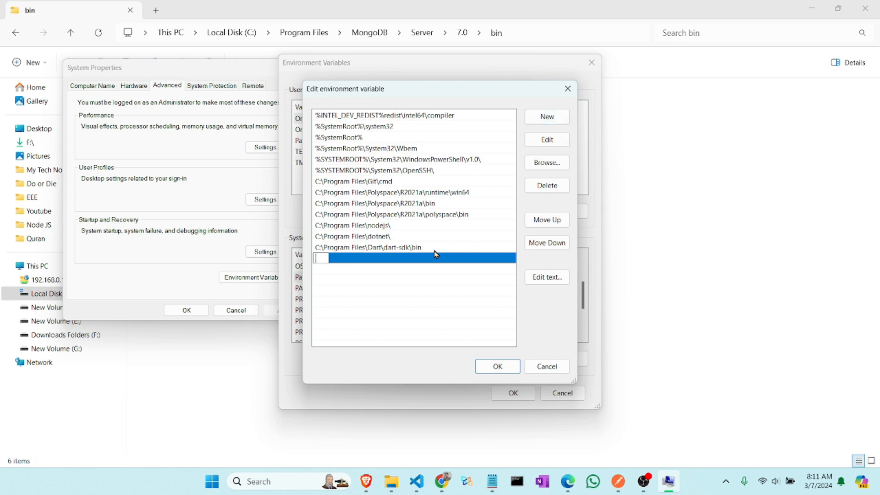
text(C:\Program Files\MongoDB\Server\7.0\bin)
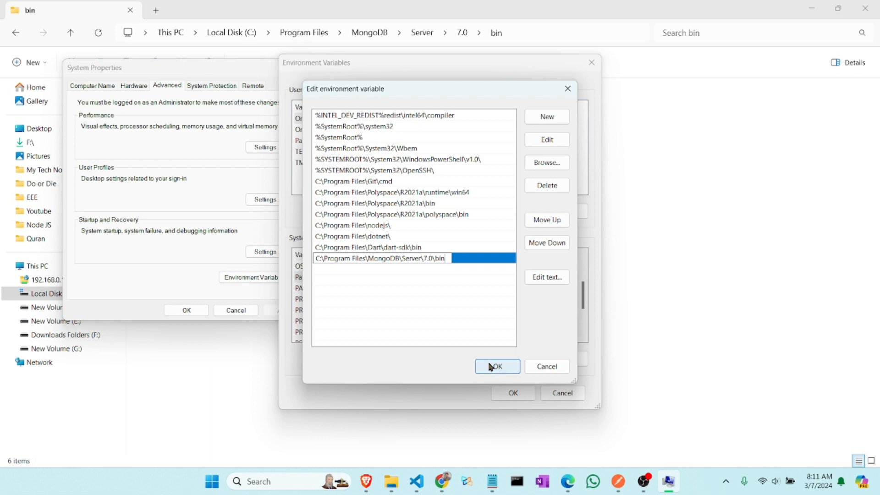
click(496, 366)
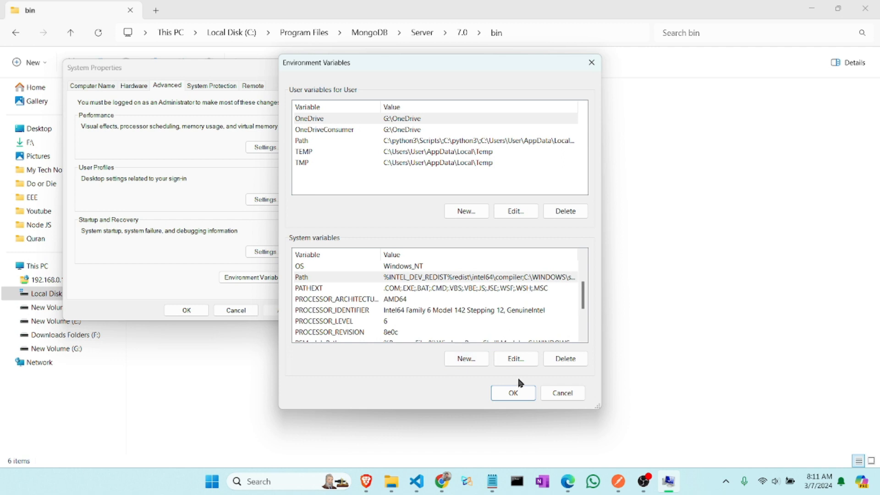
click(512, 392)
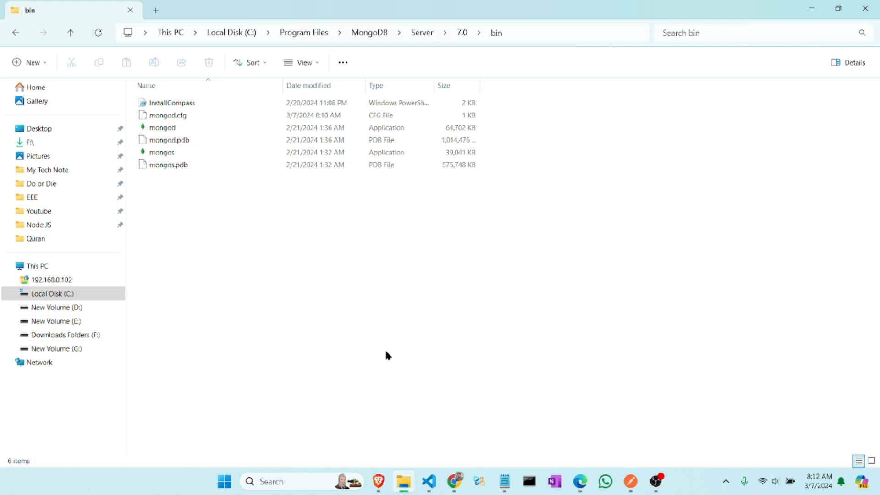
mouse_move(580, 482)
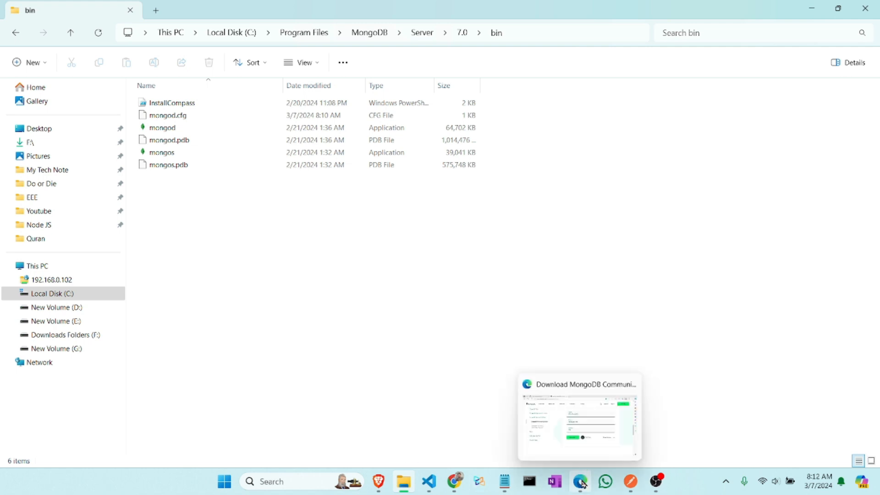
Step: In Edge, search for the mongosh page and download the 2.1.5 Windows x64 msi
click(580, 486)
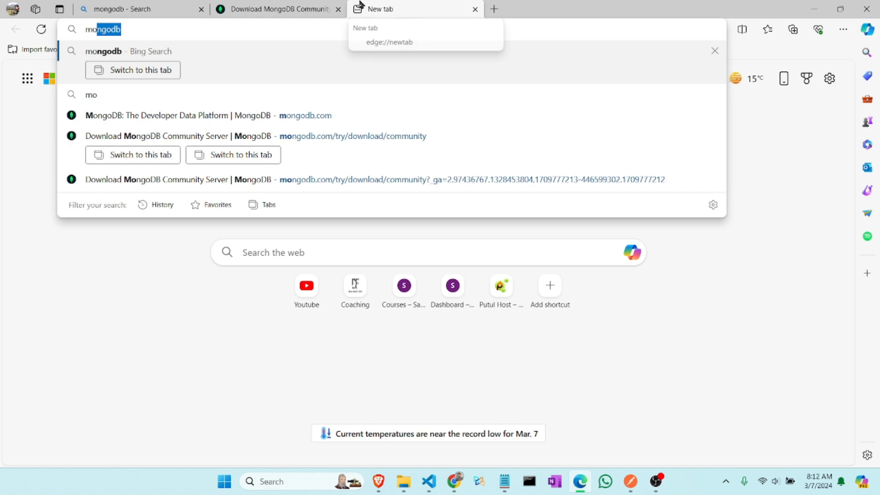
key(Return)
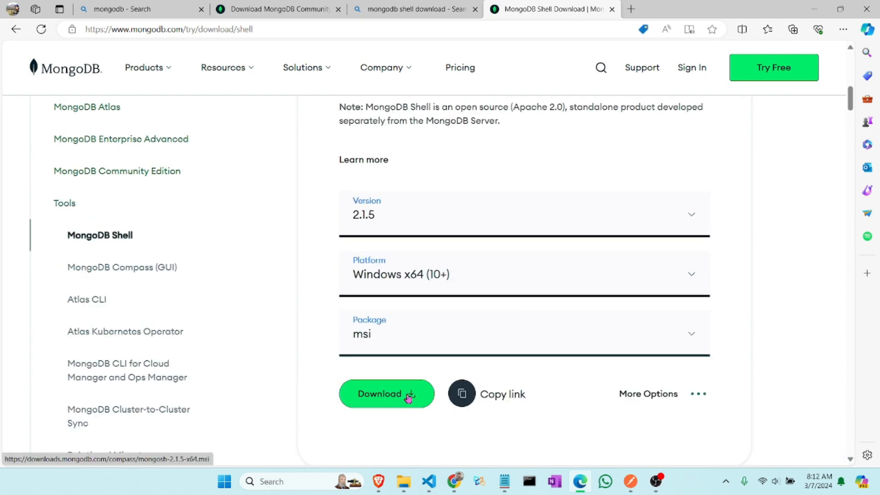
click(386, 394)
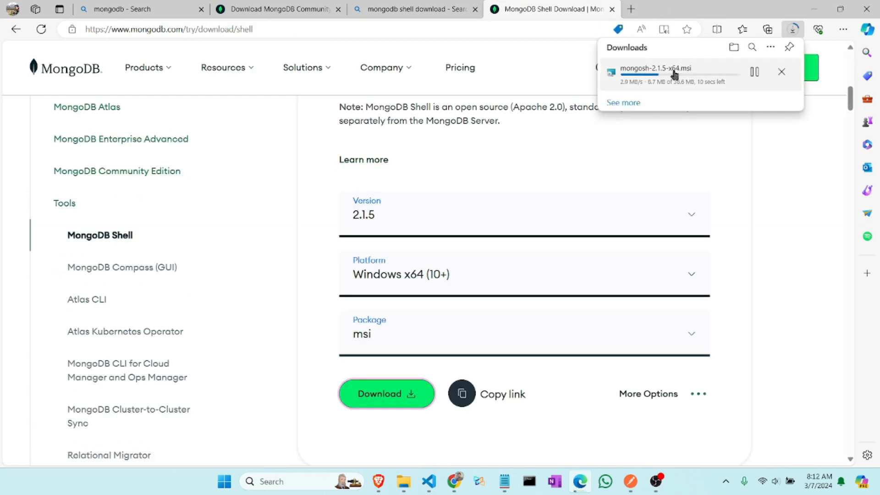
mouse_move(716, 130)
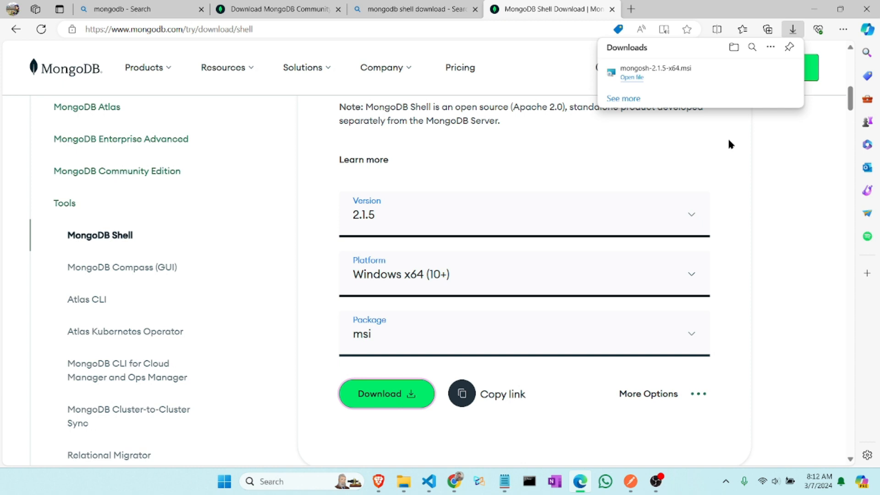
mouse_move(721, 73)
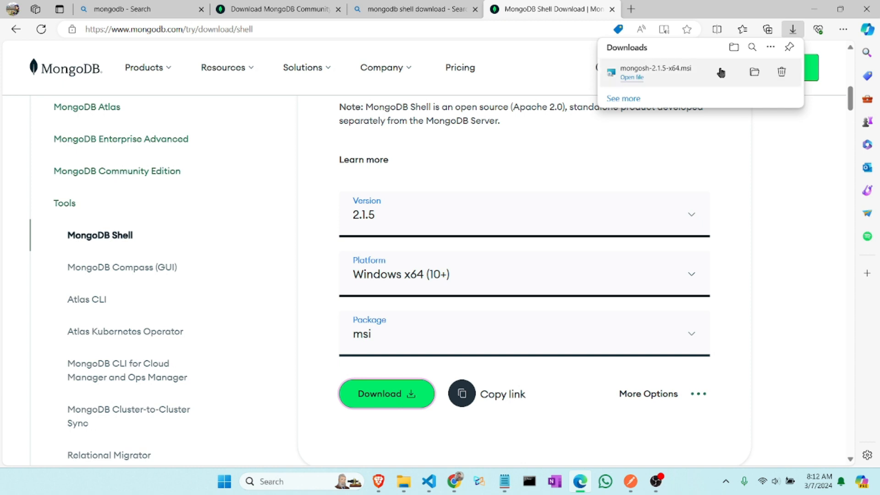
Step: Install mongosh-2.1.5-x64.msi with the default folder and close the finished wizard
click(631, 78)
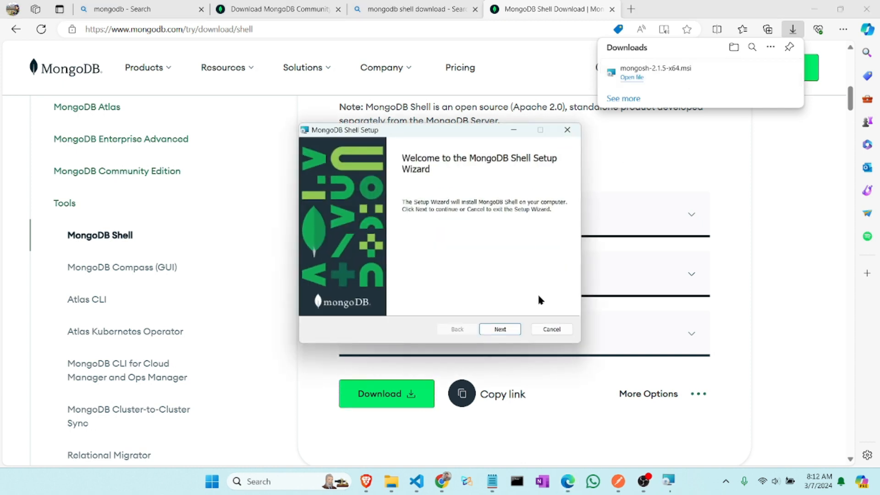
click(498, 329)
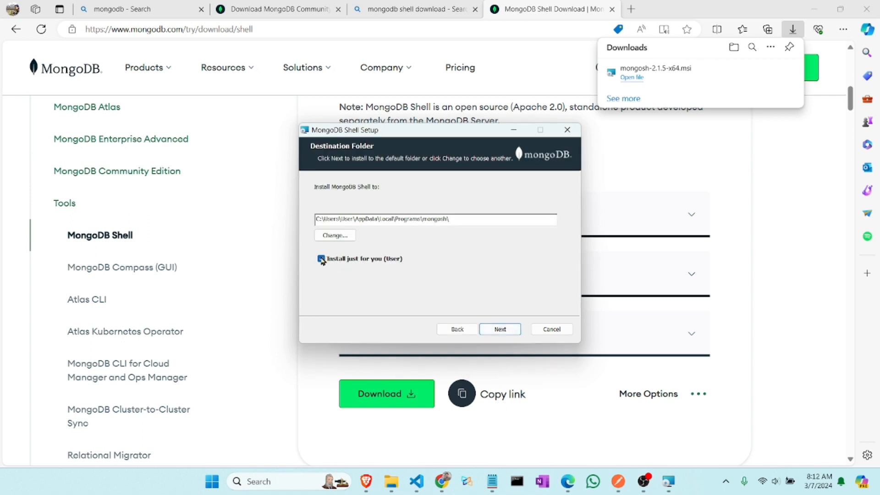
click(499, 329)
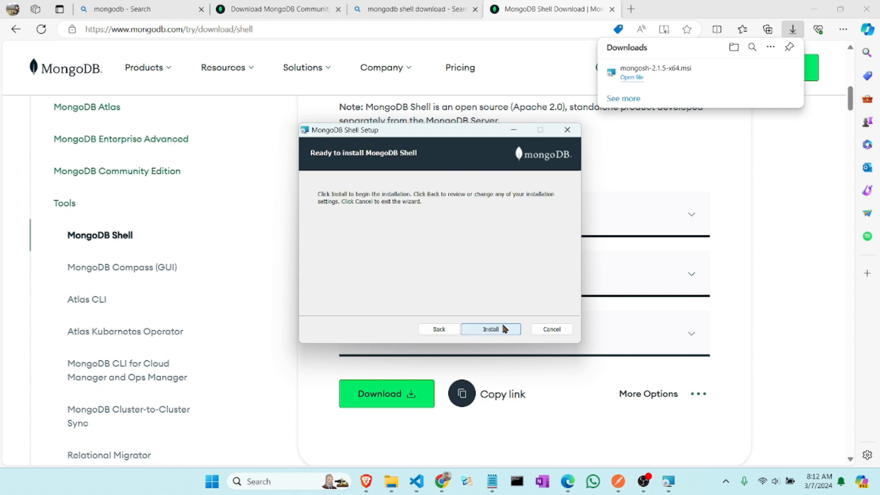
click(489, 330)
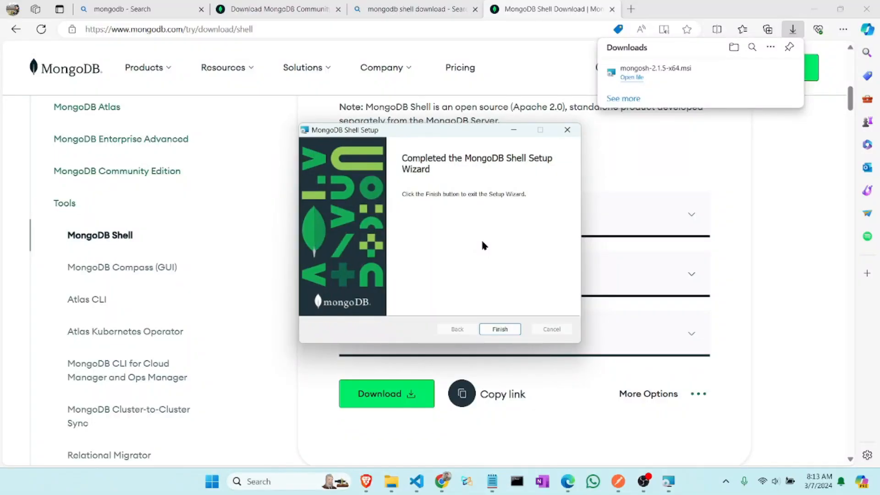
mouse_move(515, 357)
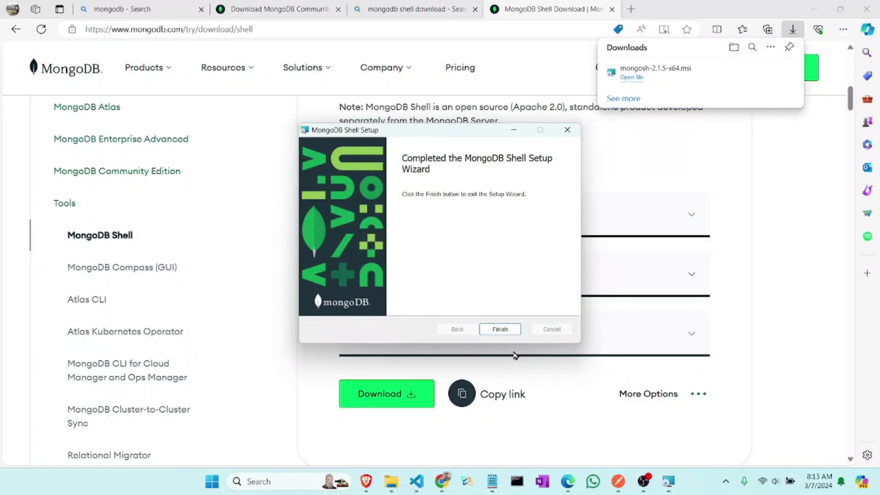
click(498, 330)
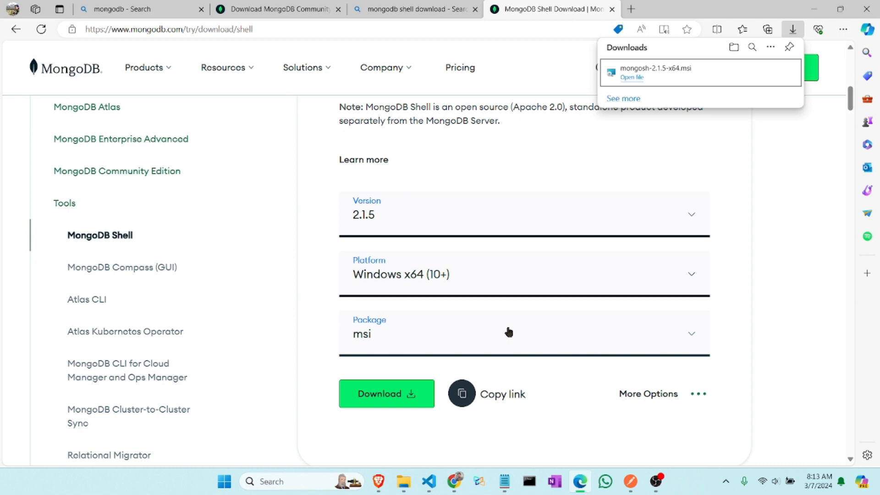
mouse_move(493, 330)
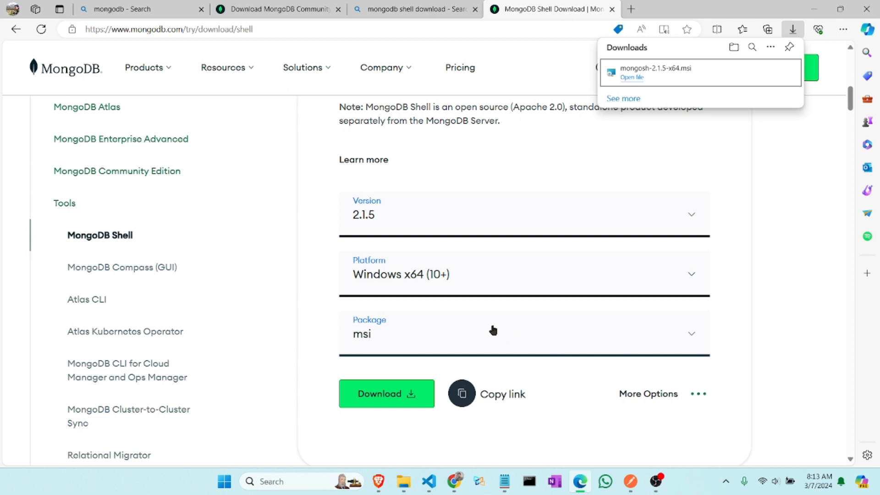
mouse_move(458, 346)
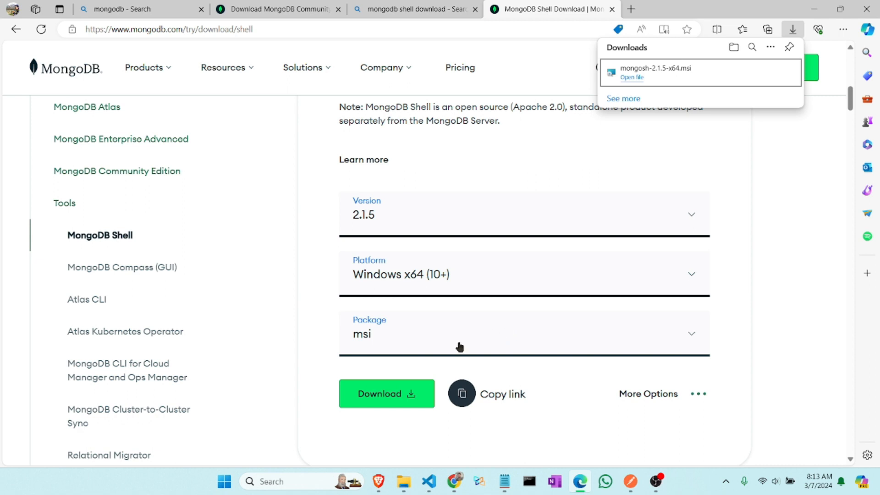
Step: Open a maximized Command Prompt and run mongod --version, showing v7.0.6
click(275, 481)
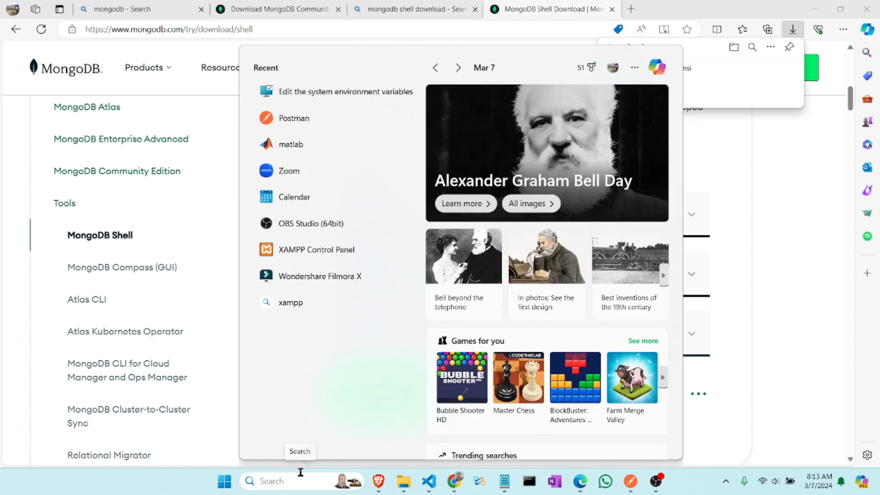
text(cmd)
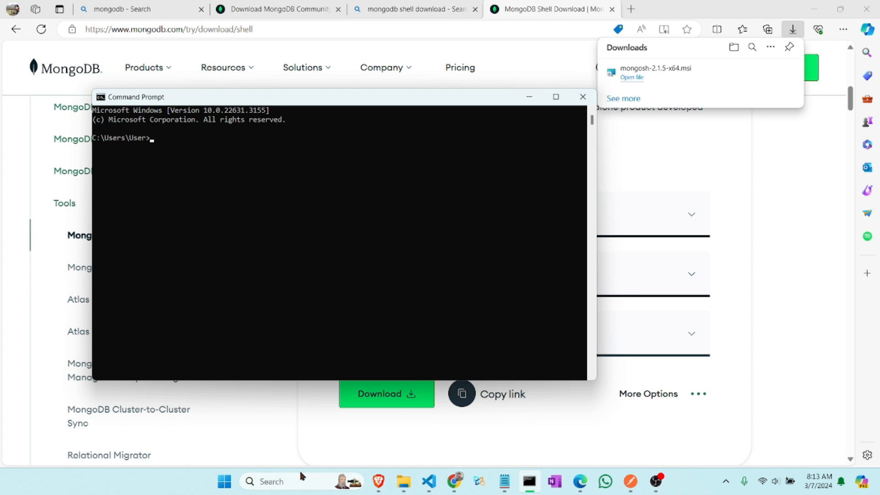
click(555, 97)
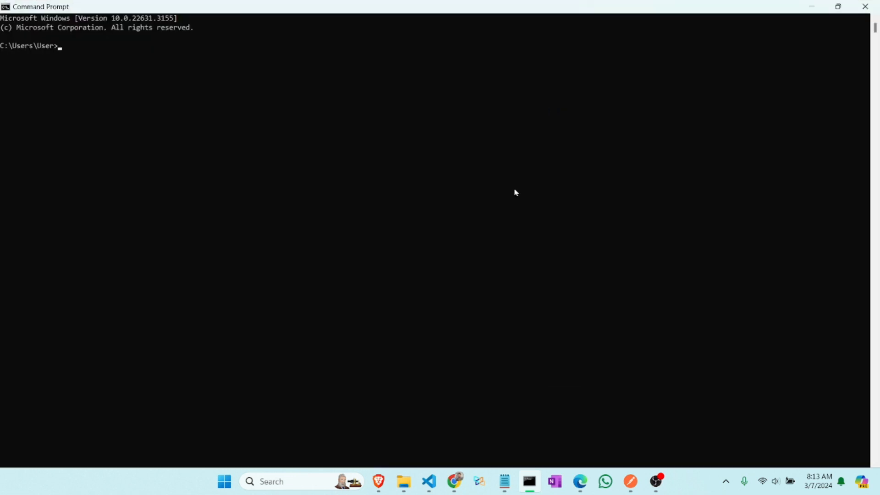
text(mongo)
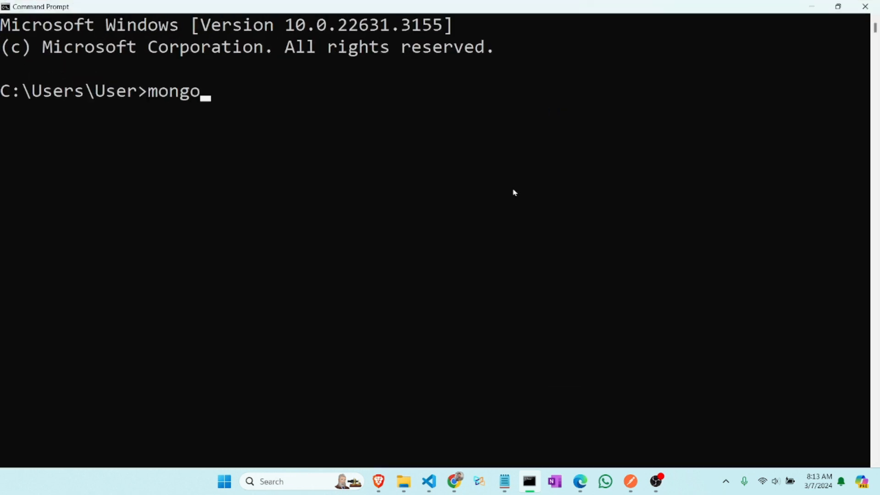
text(d)
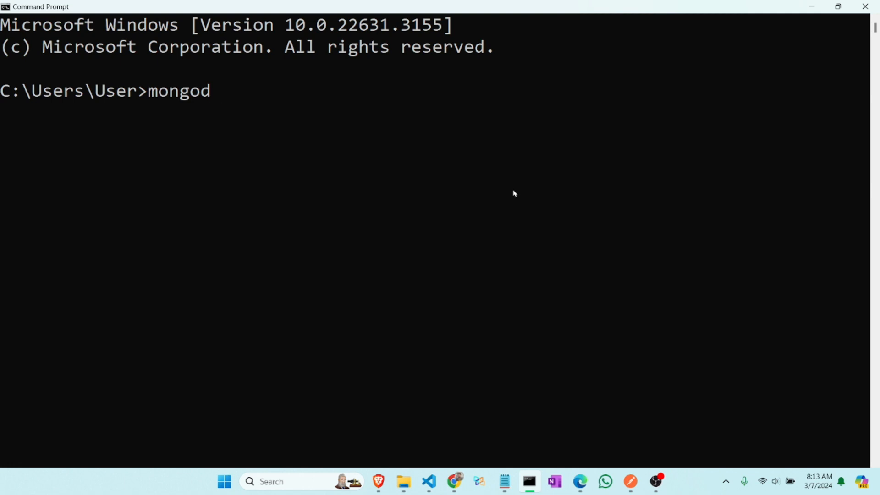
text(--)
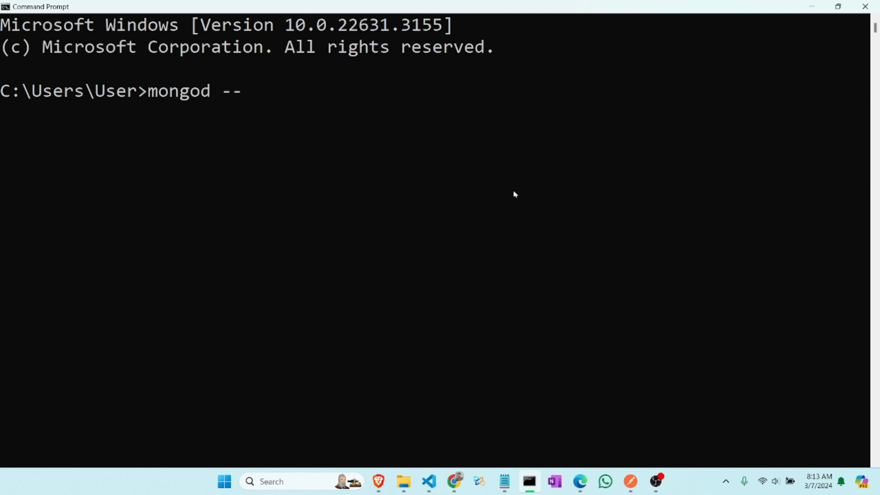
text(version)
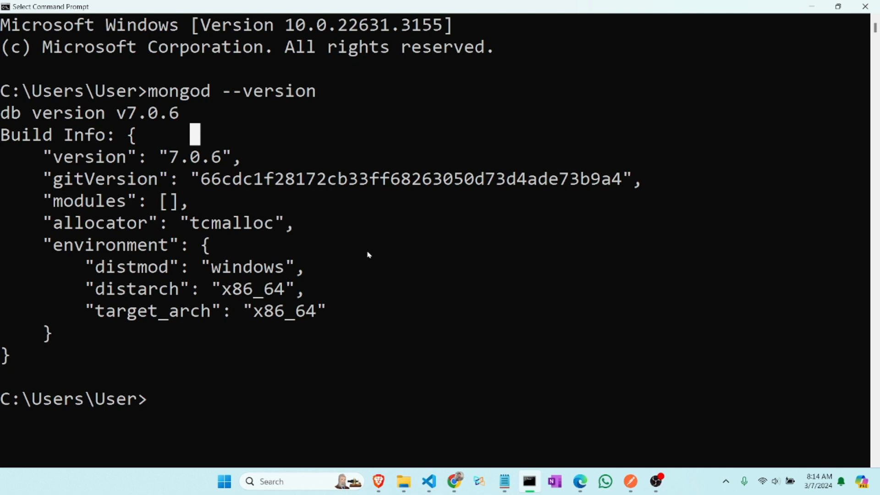
mouse_move(343, 380)
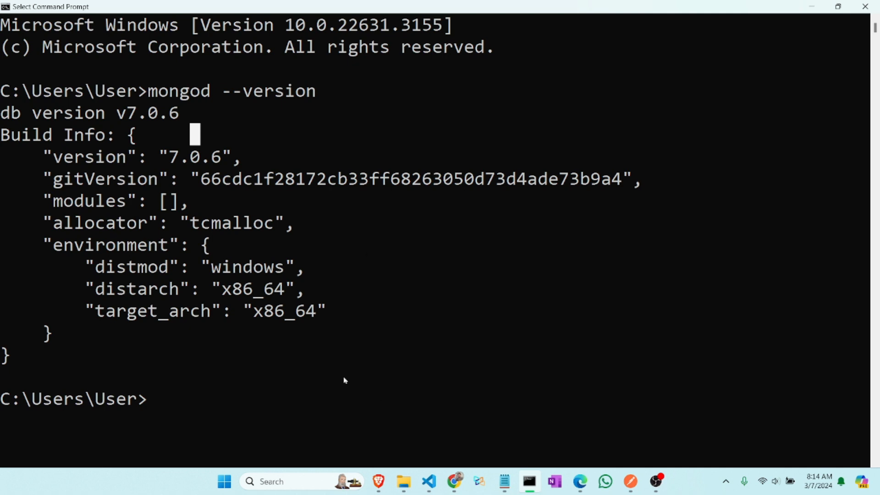
Step: Launch mongosh and run show dbs, listing admin, config and local
text(mongosh)
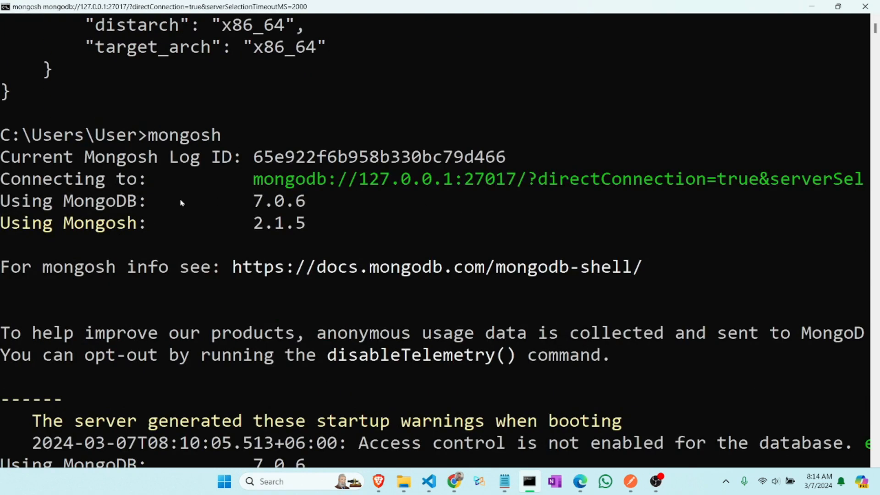
mouse_move(410, 152)
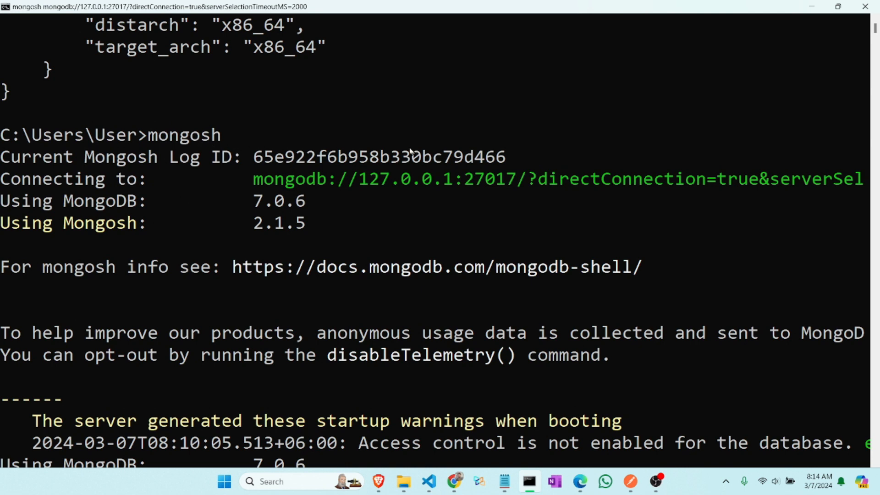
scroll(down, 3)
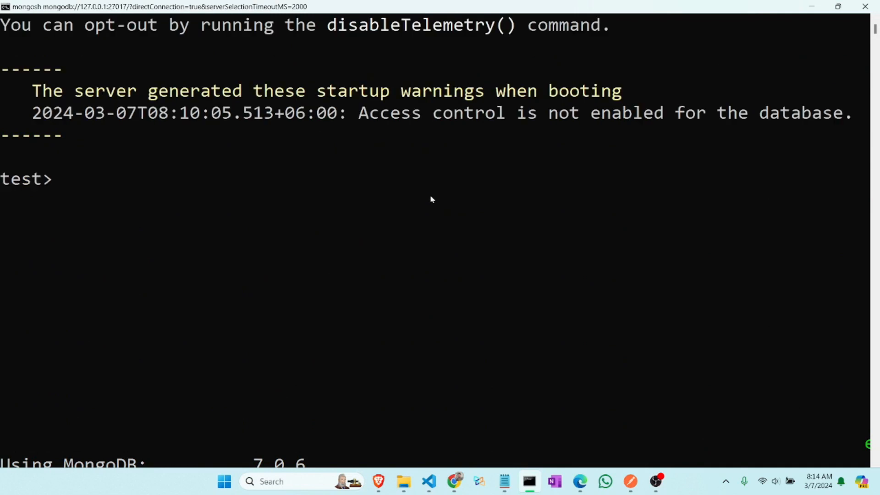
mouse_move(445, 188)
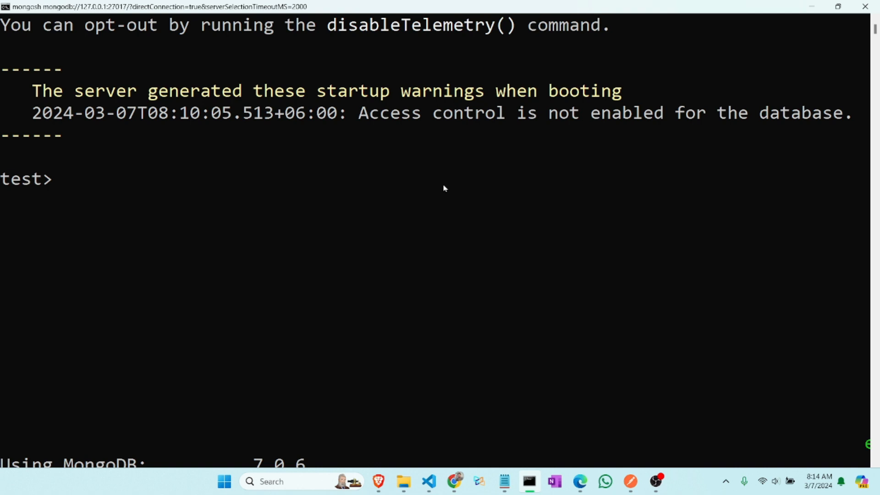
text(show)
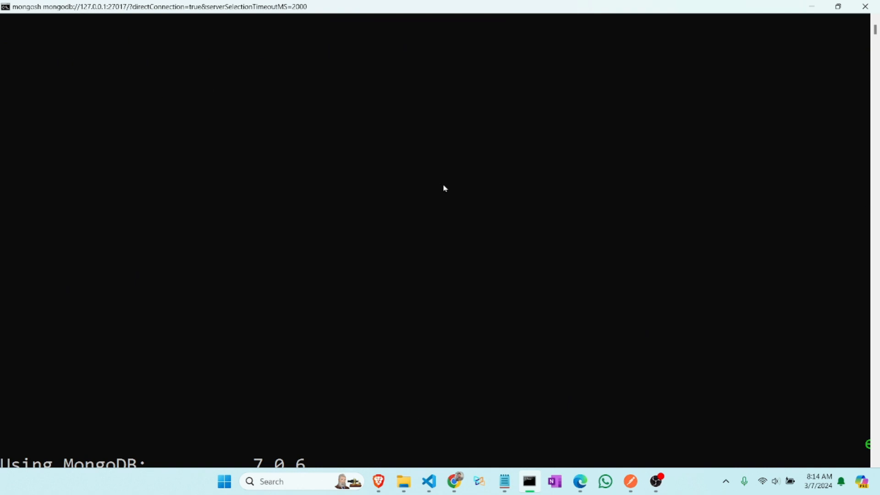
scroll(up, 3)
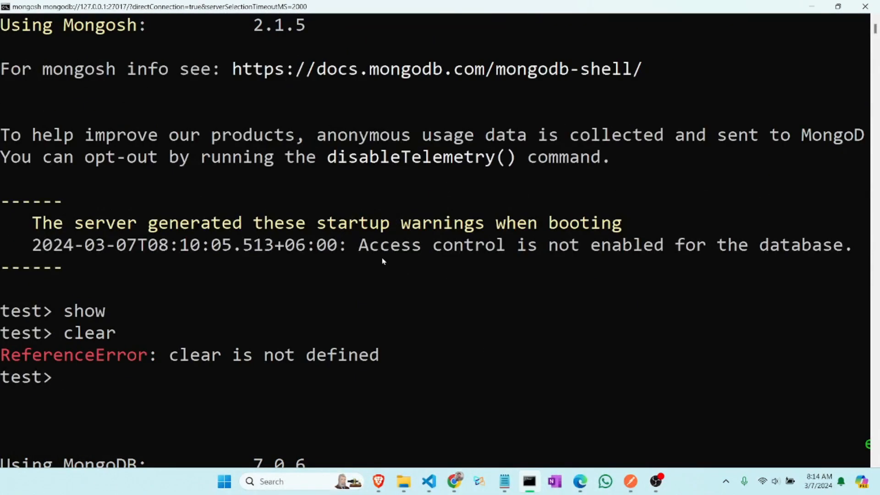
text(show dbs)
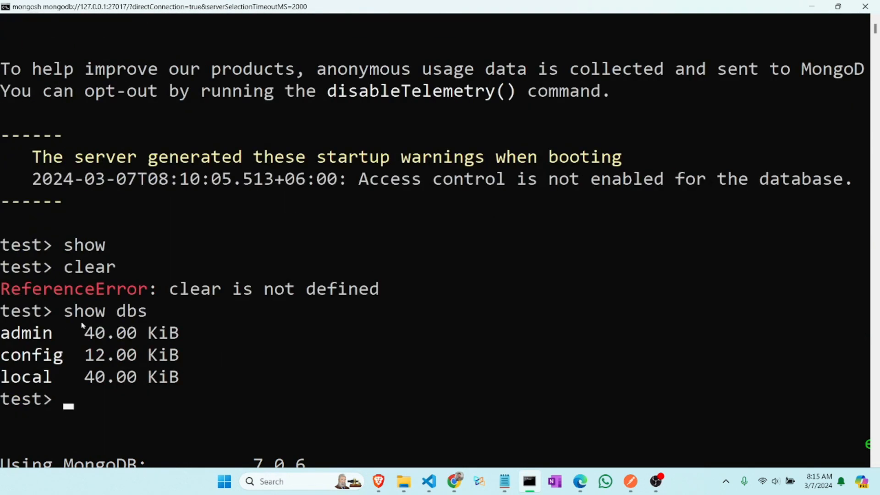
scroll(up, 3)
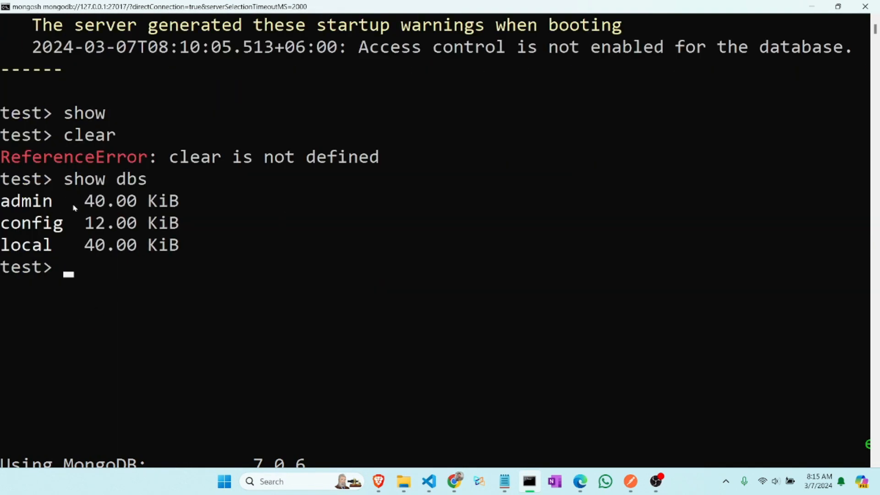
mouse_move(264, 233)
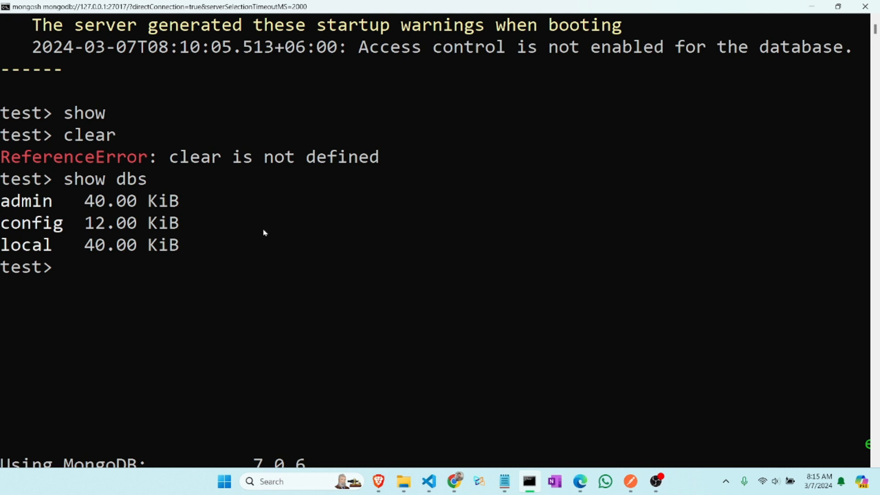
mouse_move(267, 235)
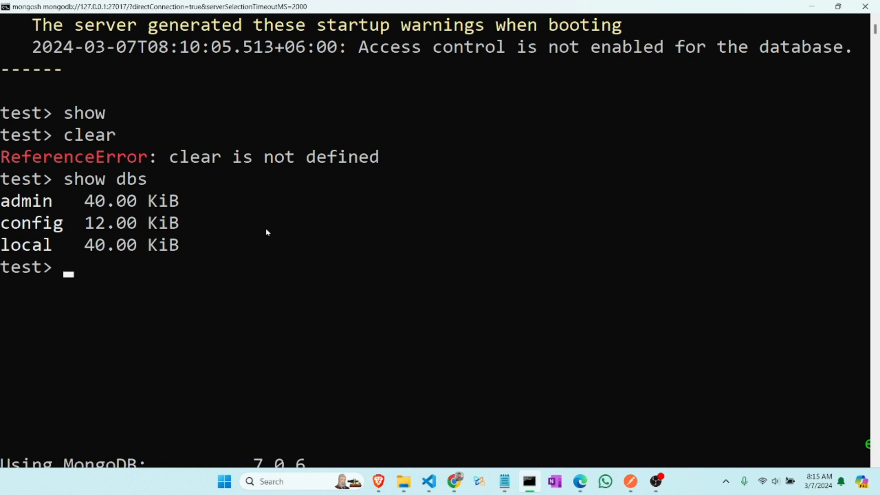
Step: Run 'use rifat' so the mongosh prompt shows the rifat database
text(use)
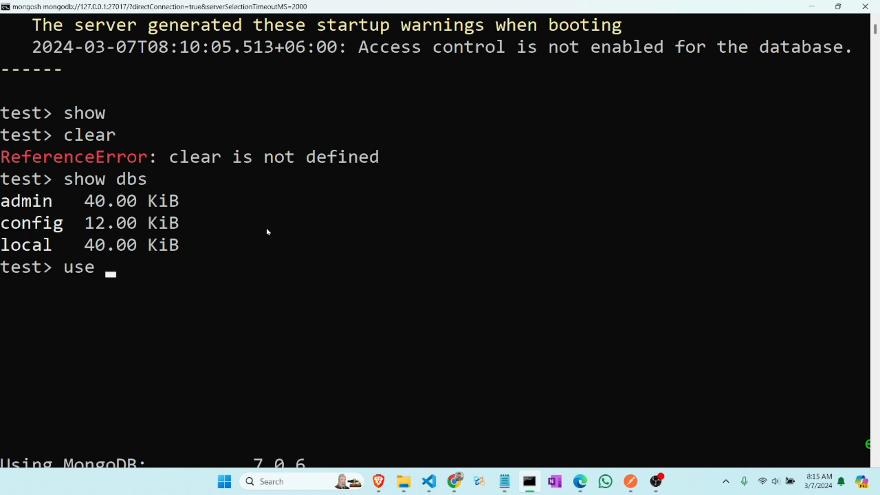
text(rifat)
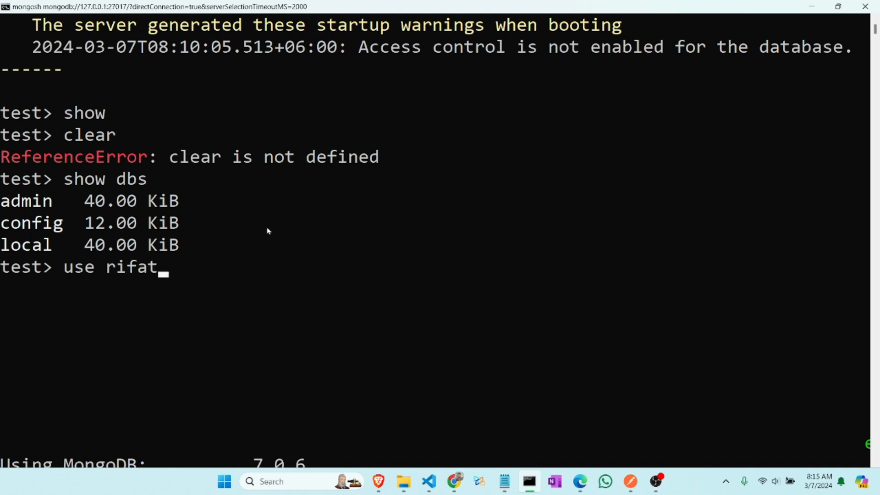
scroll(up, 3)
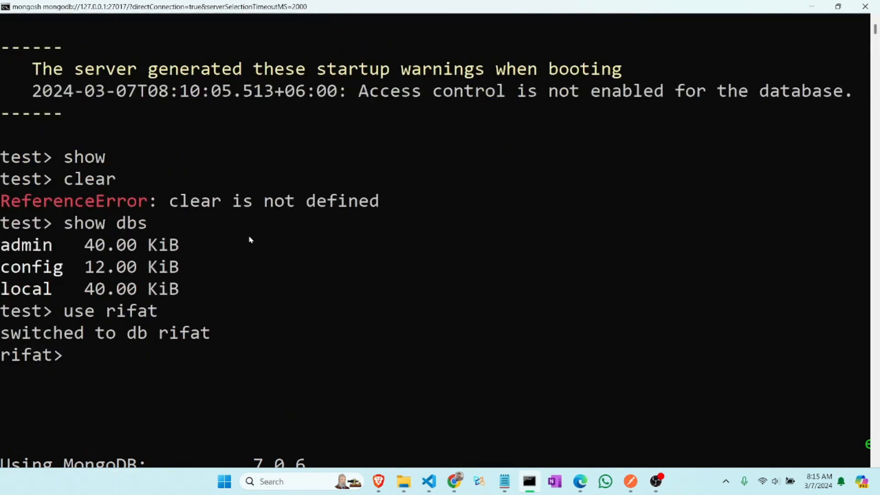
scroll(up, 3)
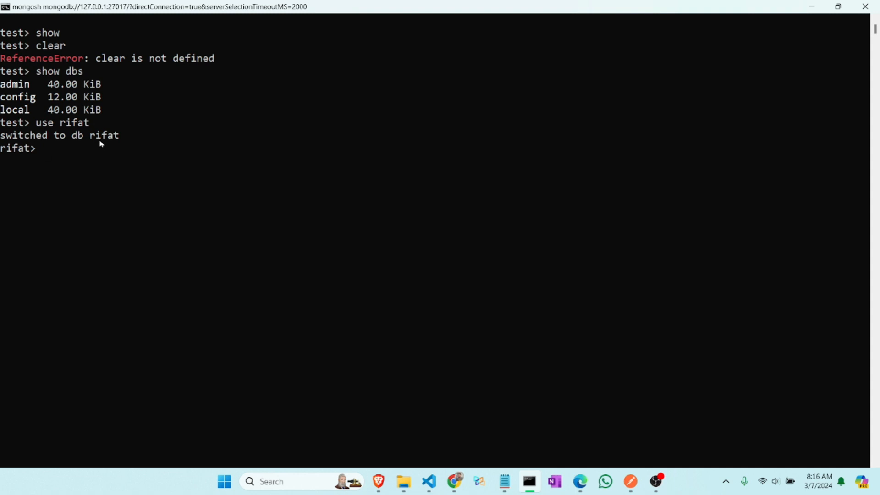
Step: Run db.createCollection("youtube") in the rifat database and confirm the ok: 1 response
text(db.c)
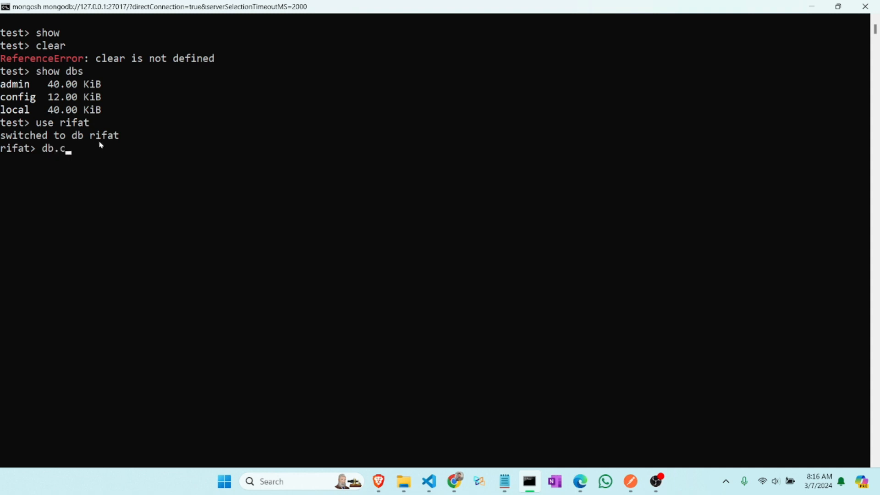
text(reateCollection()
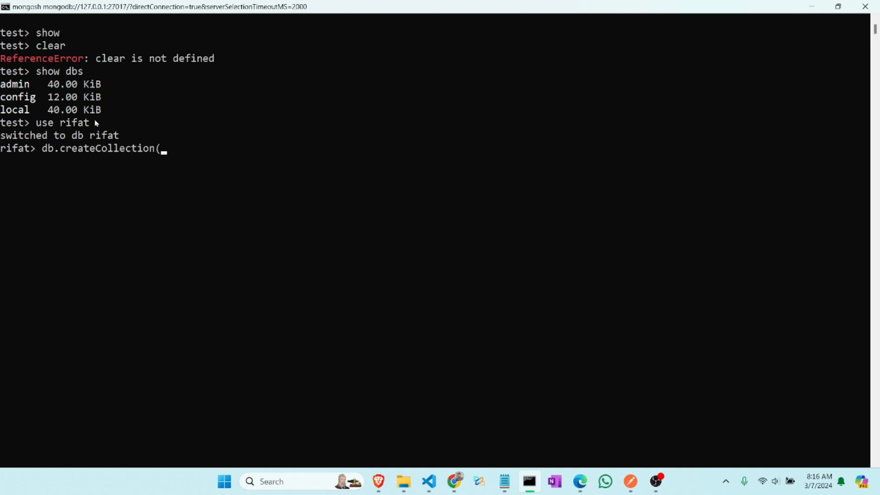
text("you)
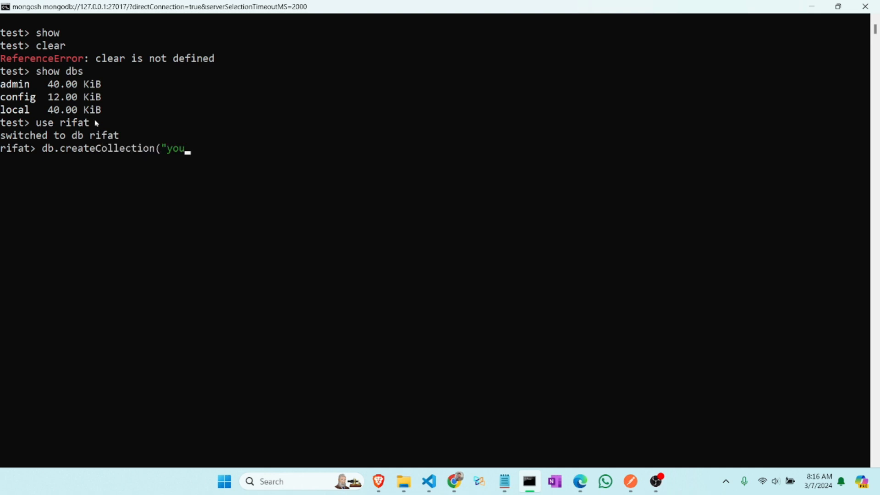
key(Return)
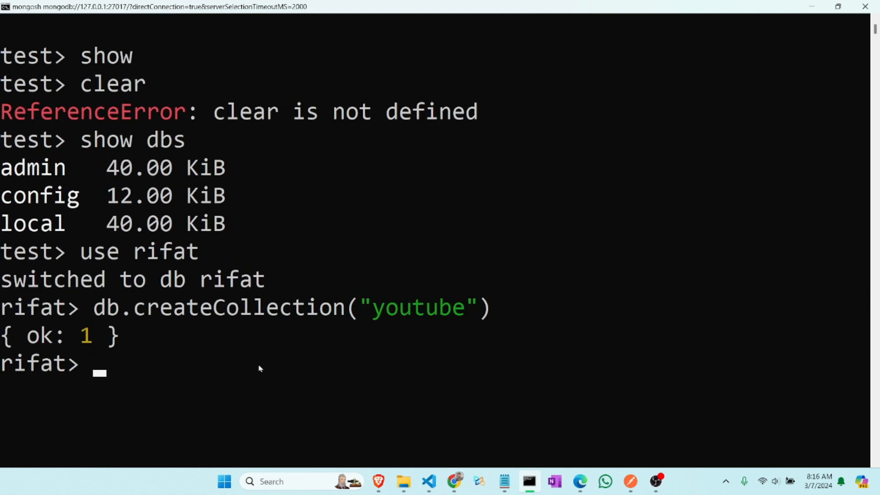
double_click(44, 335)
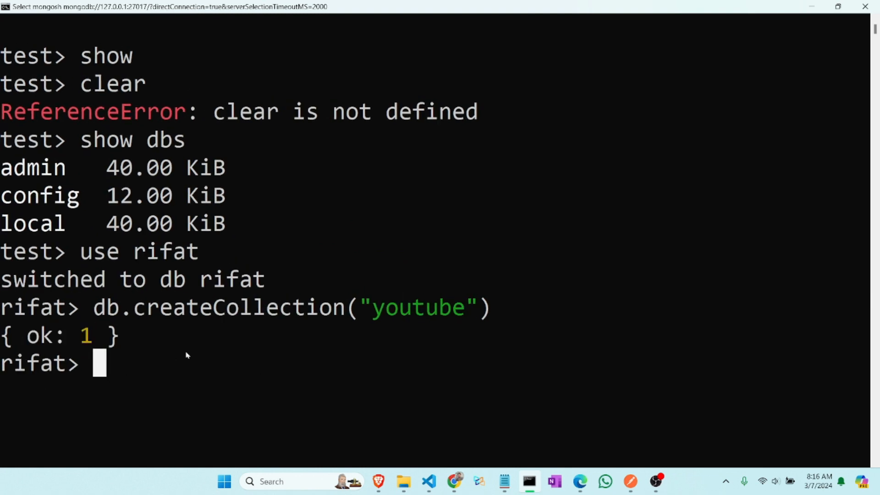
mouse_move(431, 203)
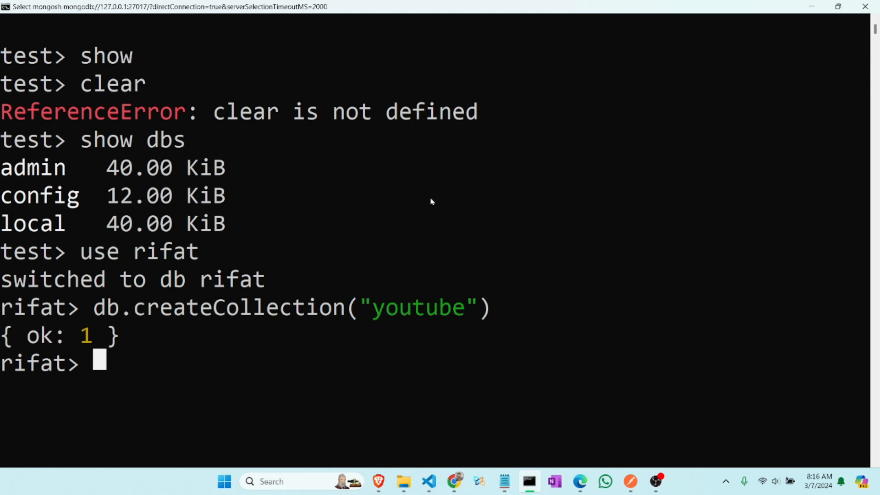
mouse_move(424, 228)
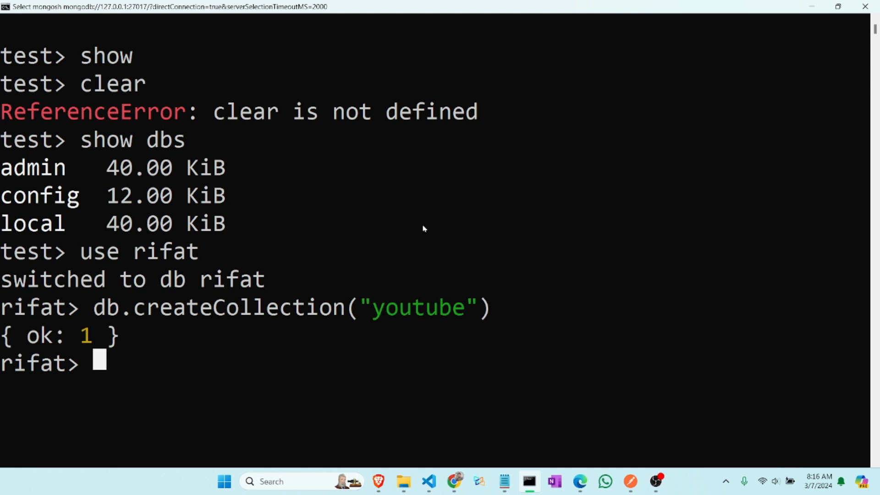
mouse_move(468, 233)
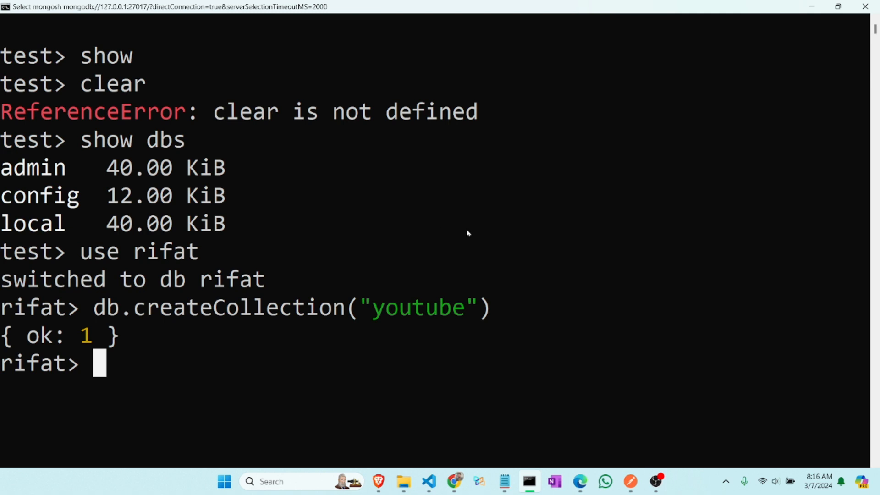
mouse_move(476, 221)
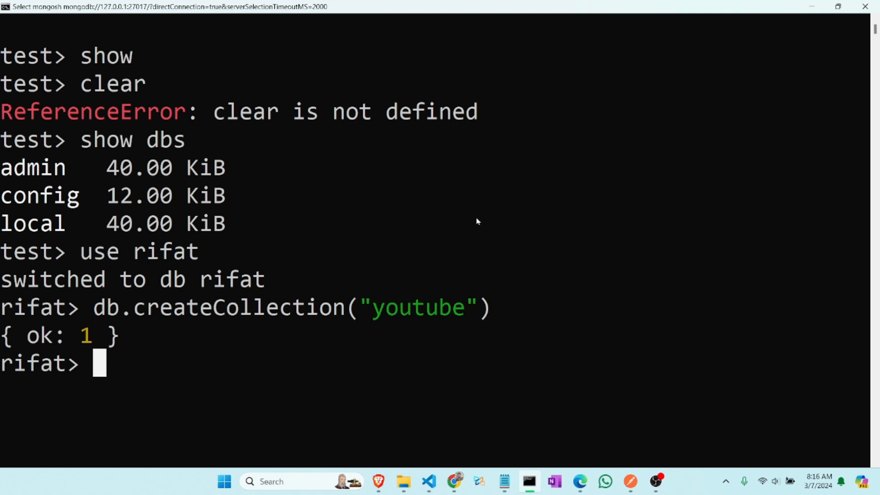
mouse_move(489, 215)
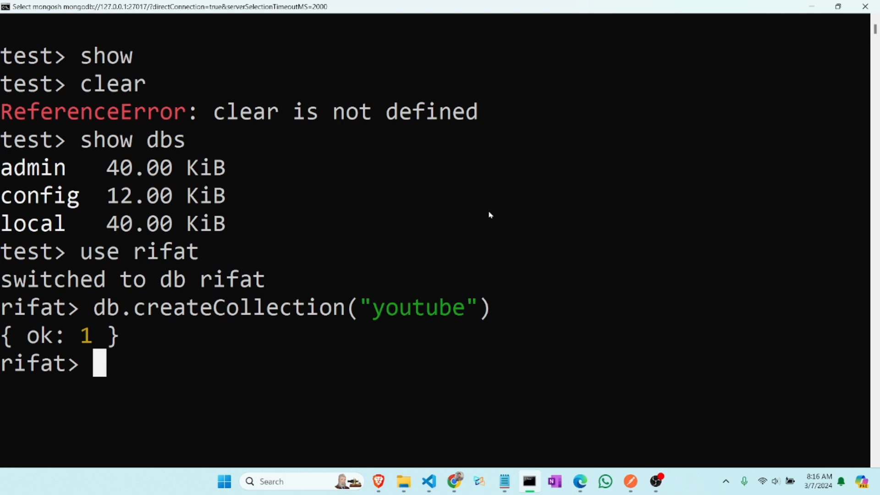
mouse_move(607, 403)
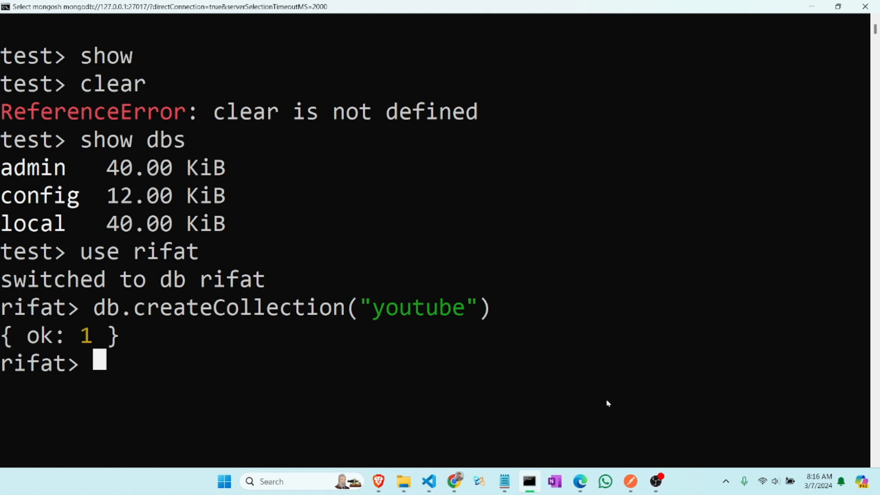
mouse_move(645, 251)
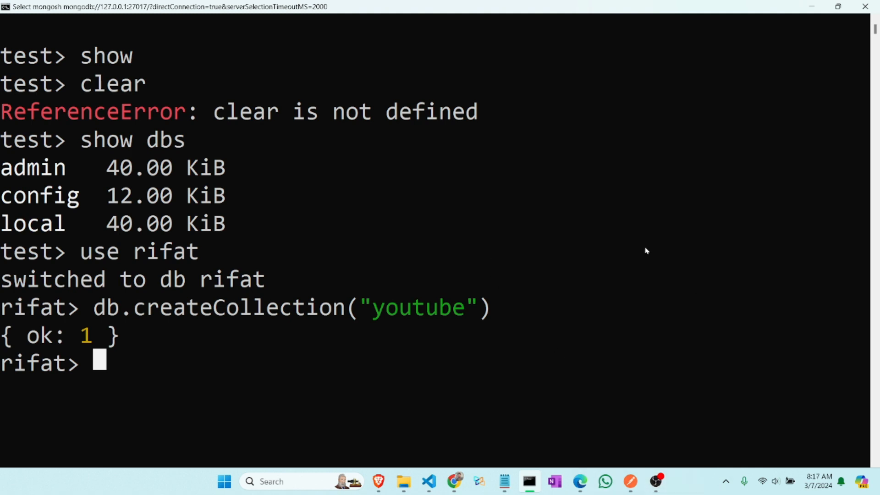